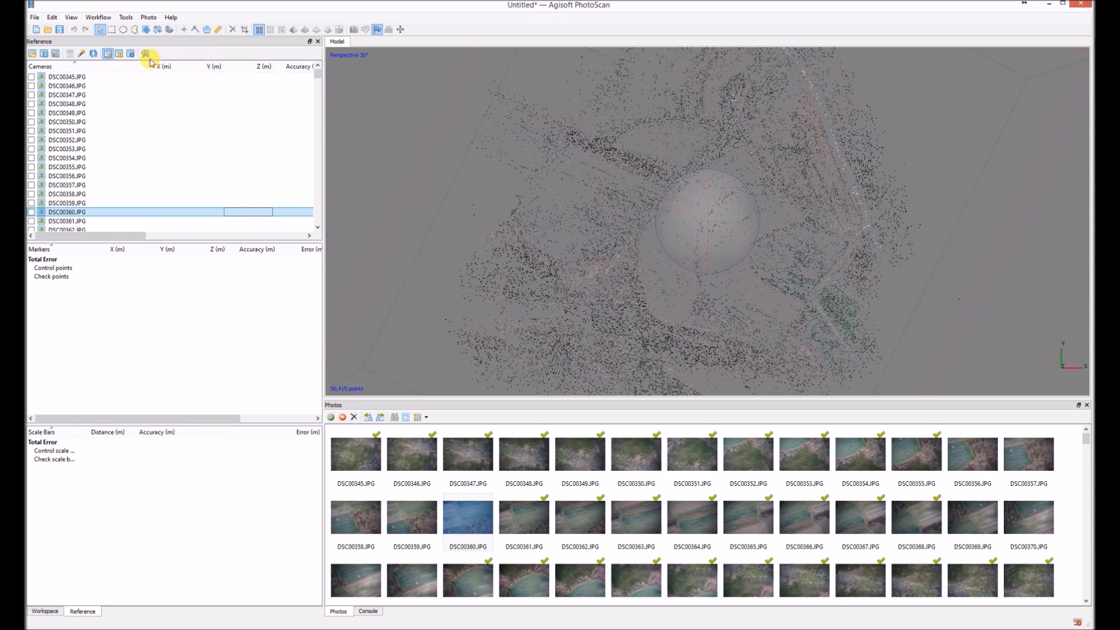
Step: Set the reference coordinate system to WGS 84 (EPSG::4326) in Reference Settings
{"action": "left_click", "coordinate": [145, 53]}
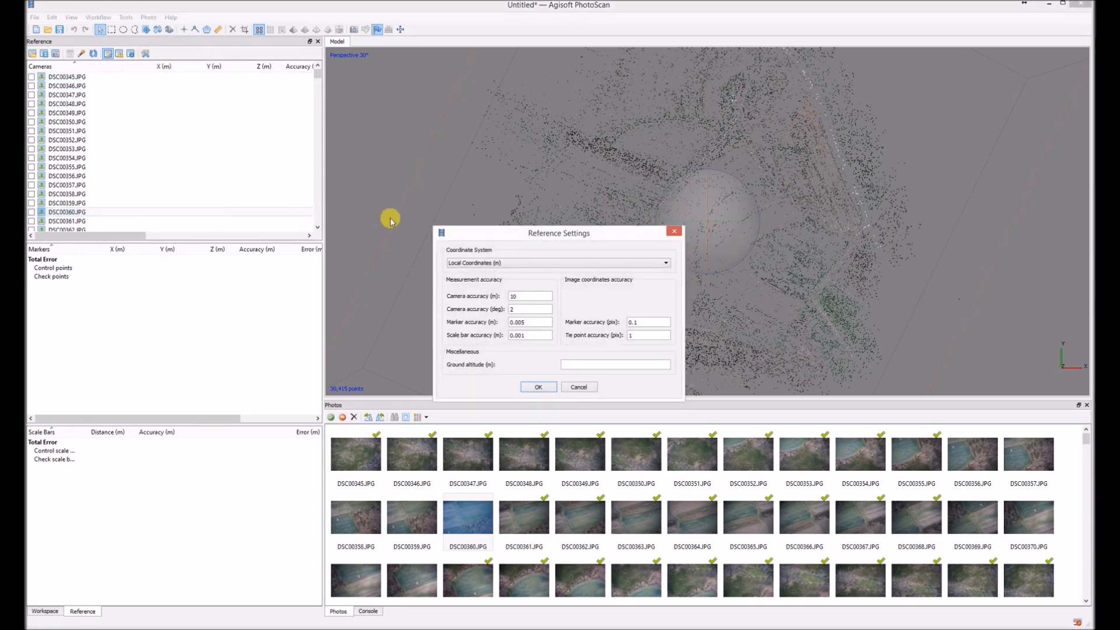
{"action": "left_click", "coordinate": [665, 264]}
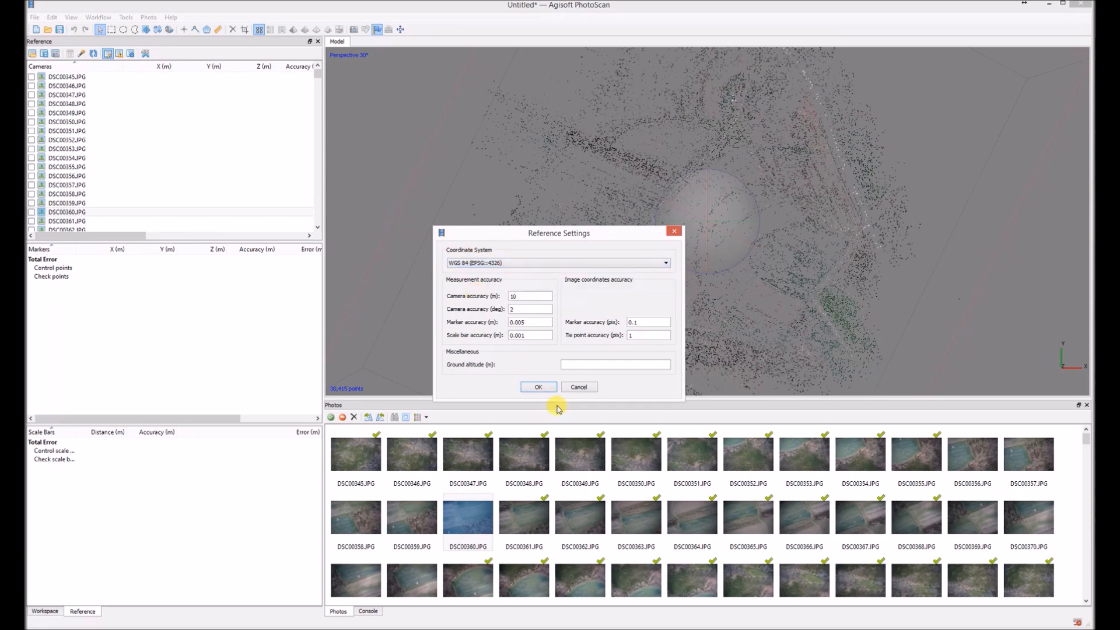
{"action": "left_click", "coordinate": [538, 386]}
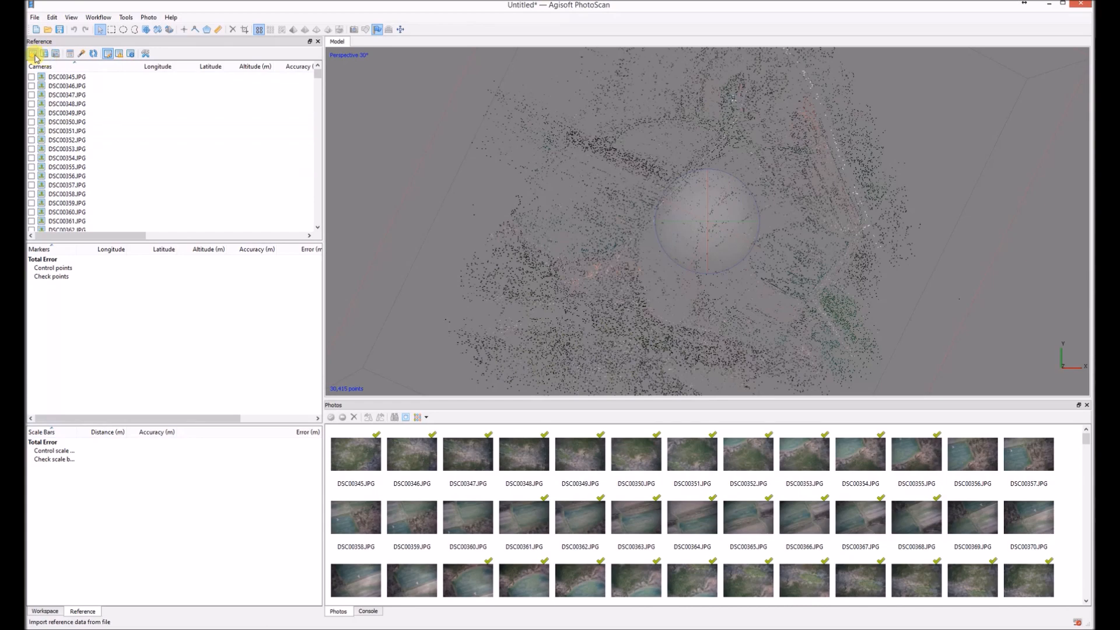
Step: Import GCP_12_decimal.txt without orientation values, creating new markers UAV 1 to UAV 12 for all entries
{"action": "left_click", "coordinate": [37, 54]}
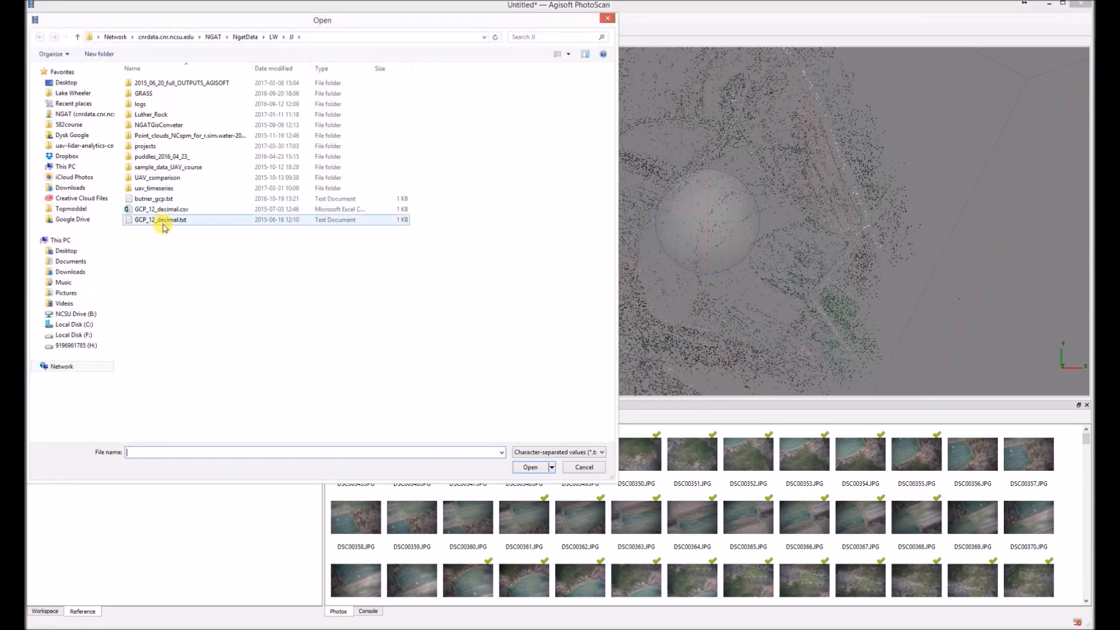
{"action": "left_click", "coordinate": [160, 220]}
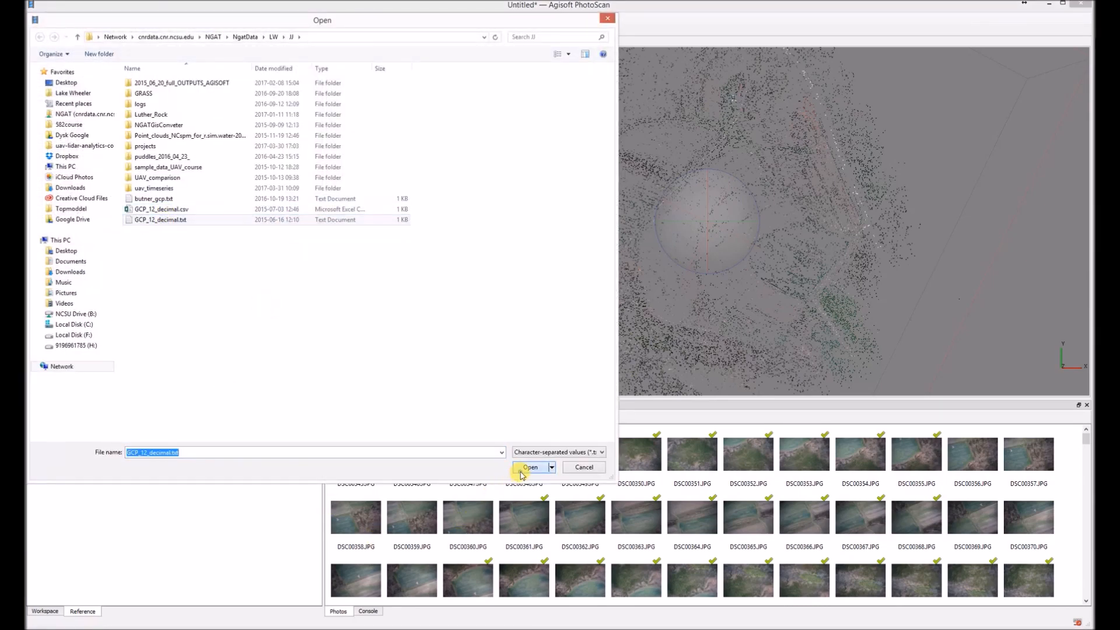
{"action": "left_click", "coordinate": [529, 466]}
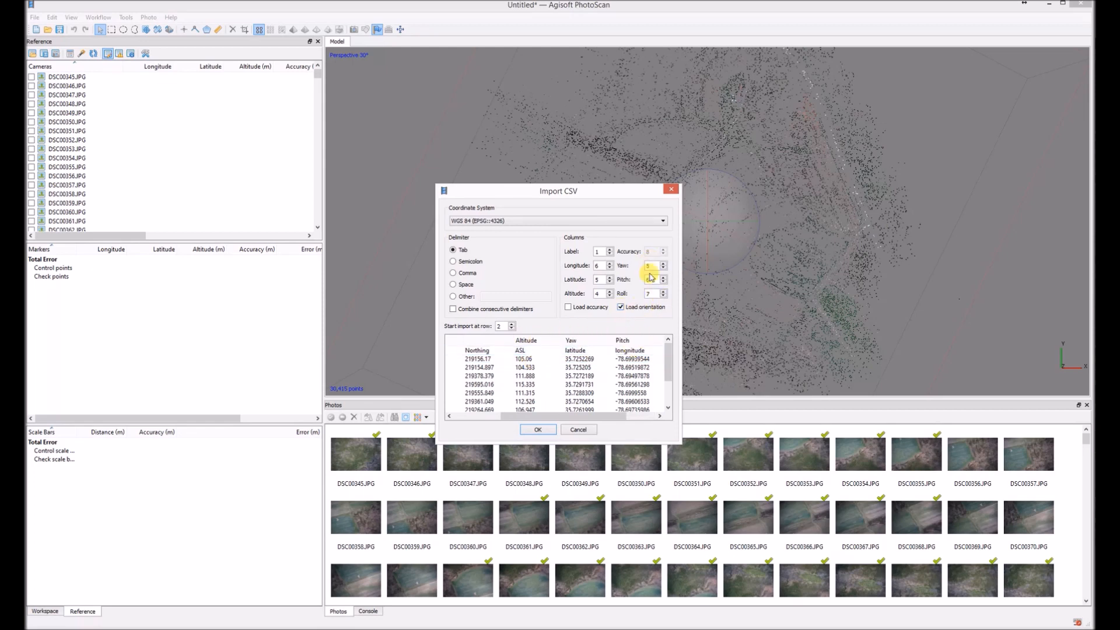
{"action": "left_click", "coordinate": [621, 306]}
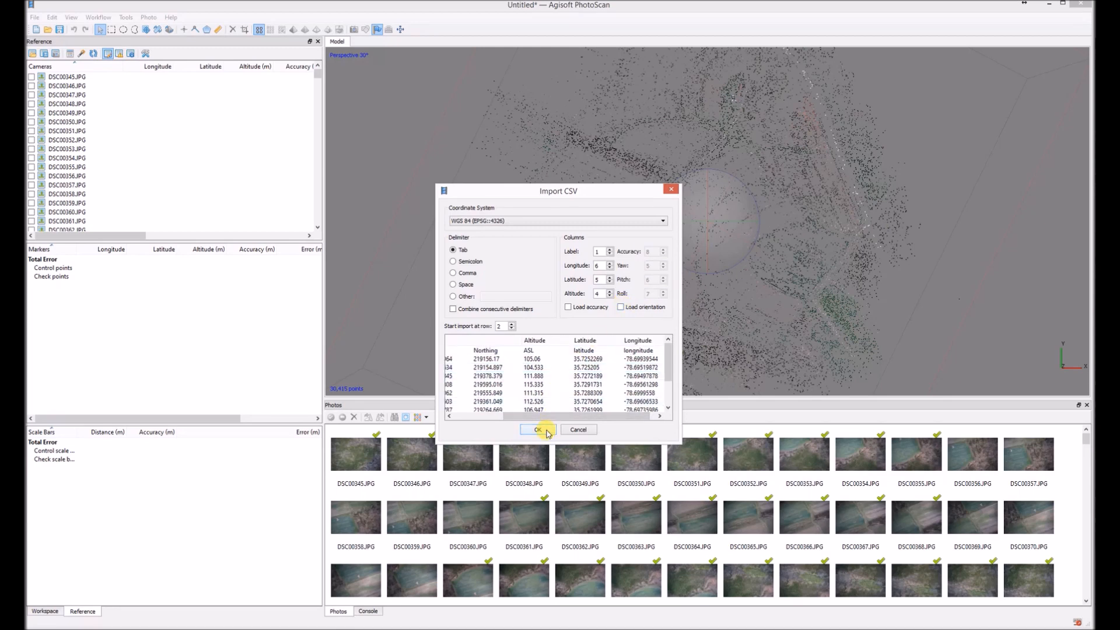
{"action": "left_click", "coordinate": [539, 429]}
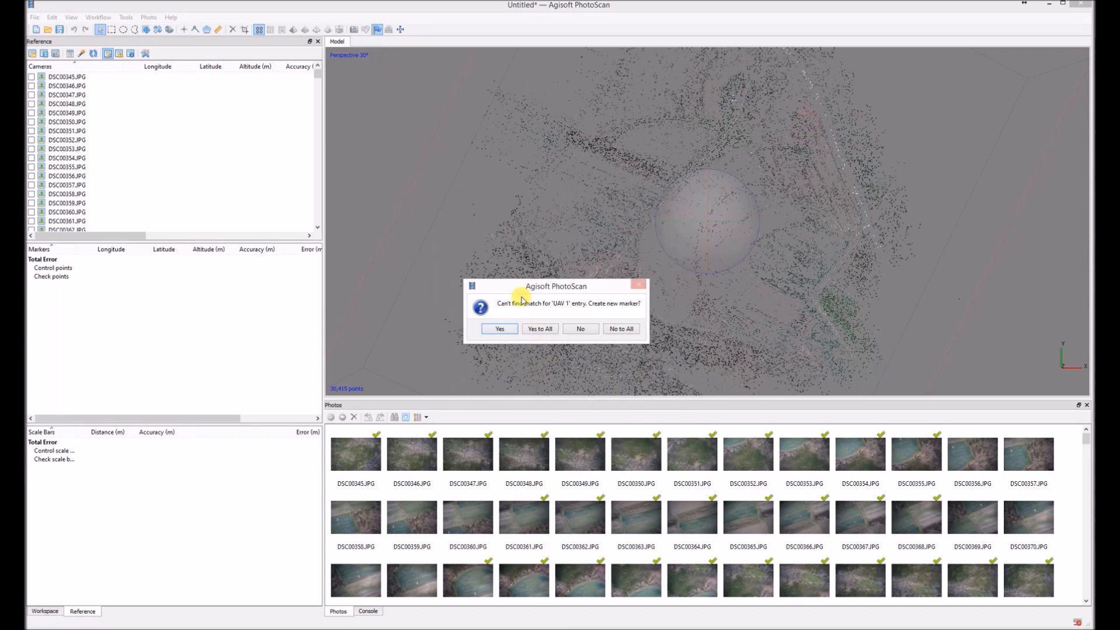
{"action": "left_click", "coordinate": [539, 328]}
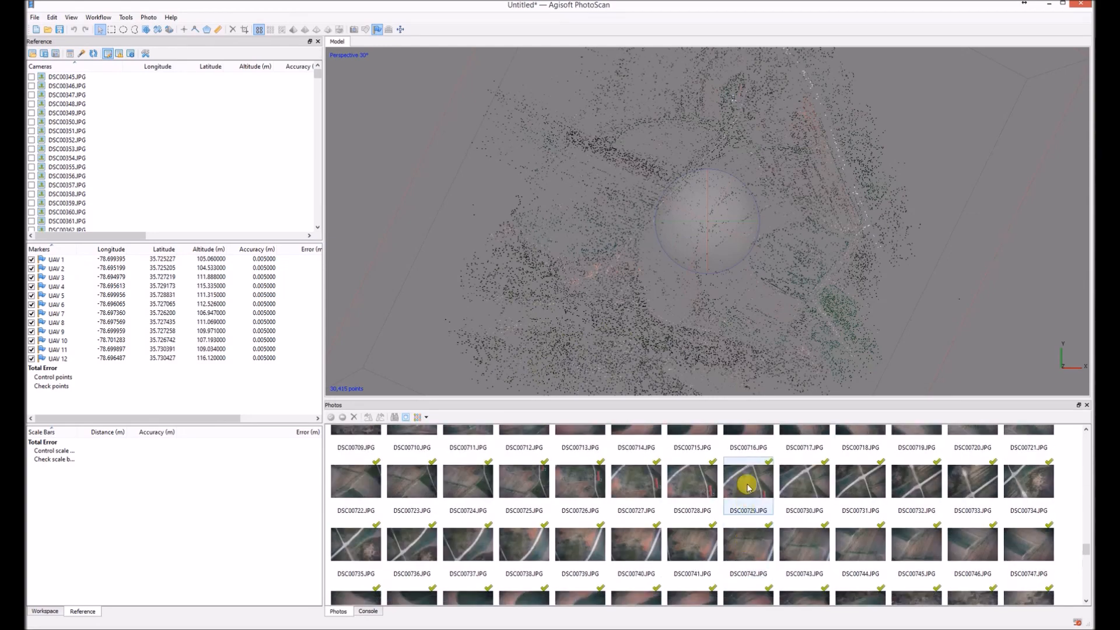
Step: Browse photos DSC00728, DSC00729 and others to find a ground target
{"action": "double_click", "coordinate": [691, 481]}
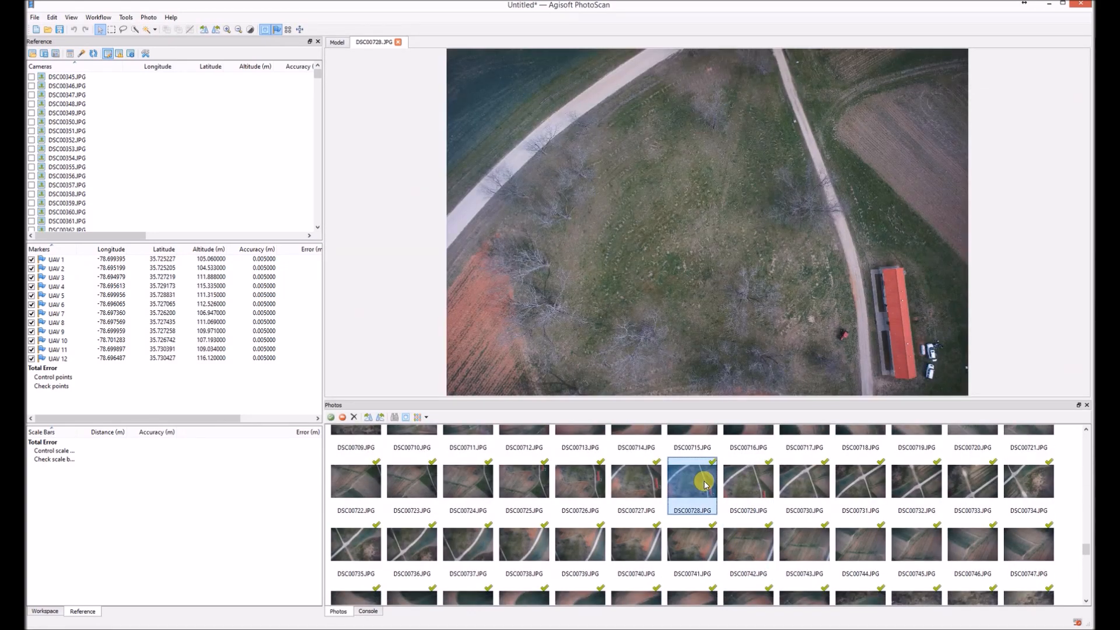
{"action": "left_click", "coordinate": [748, 482]}
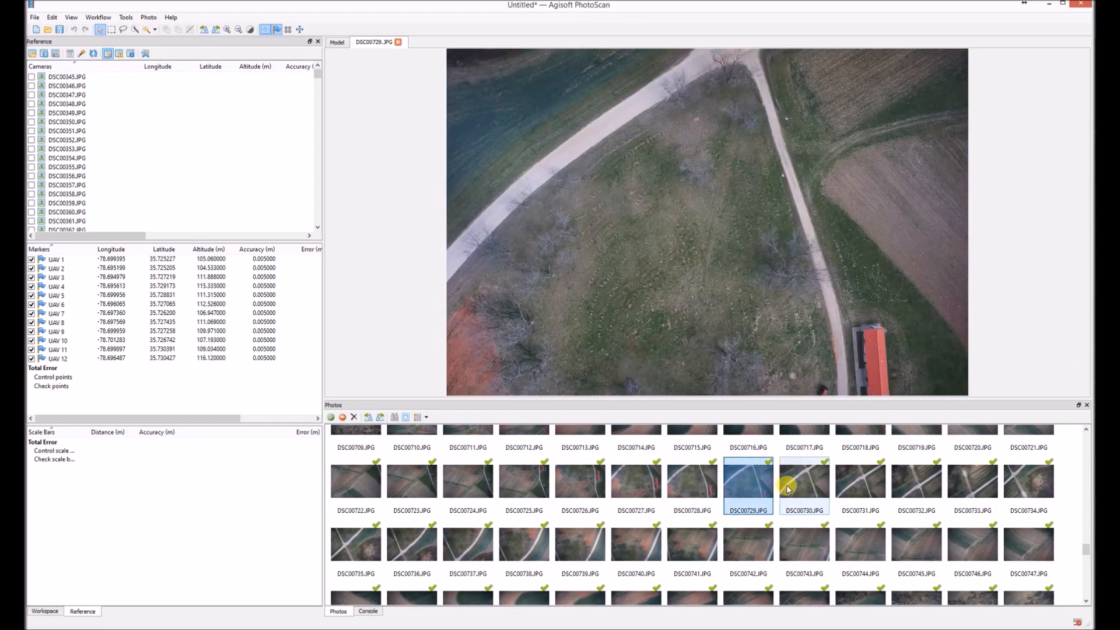
{"action": "left_click", "coordinate": [579, 481]}
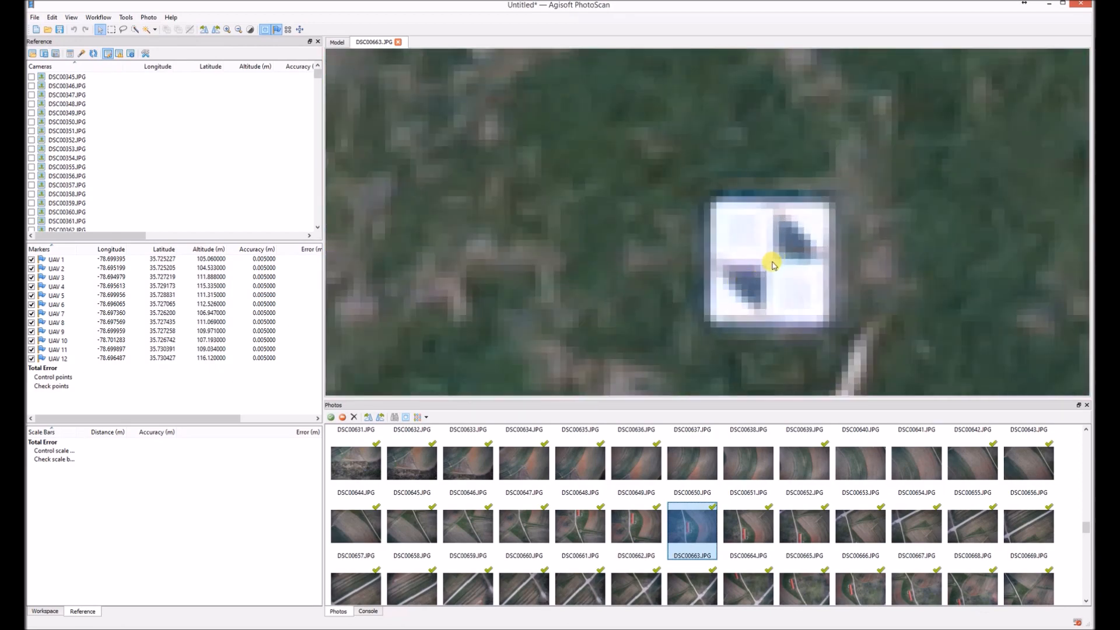
Step: Place marker UAV 6 at the target centre in DSC00663 and move on to DSC00664
{"action": "right_click", "coordinate": [771, 266]}
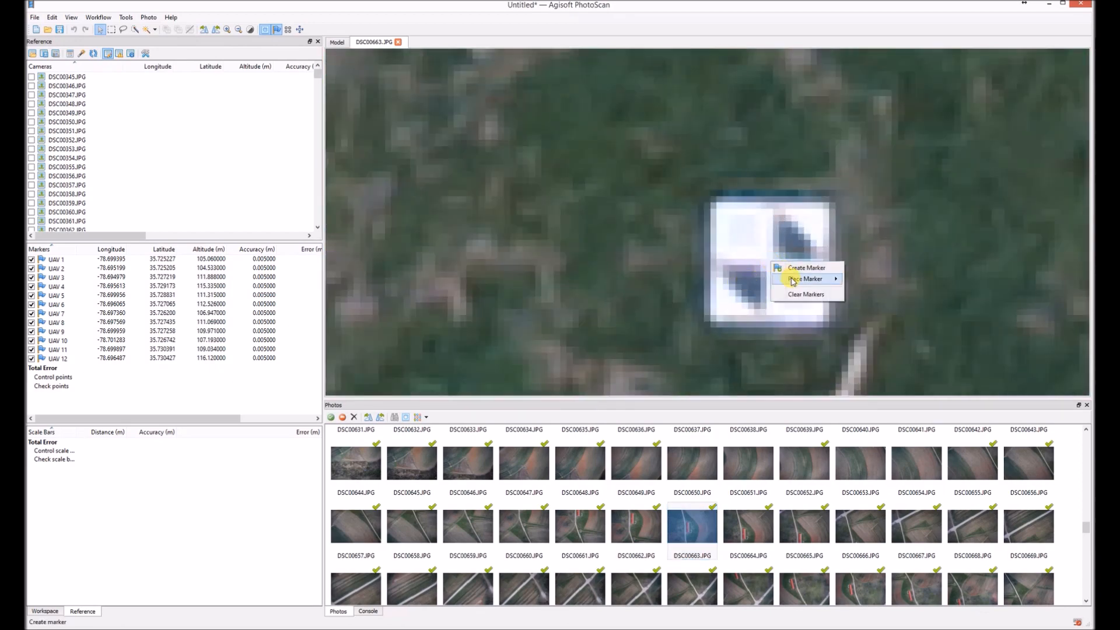
{"action": "left_click", "coordinate": [802, 279]}
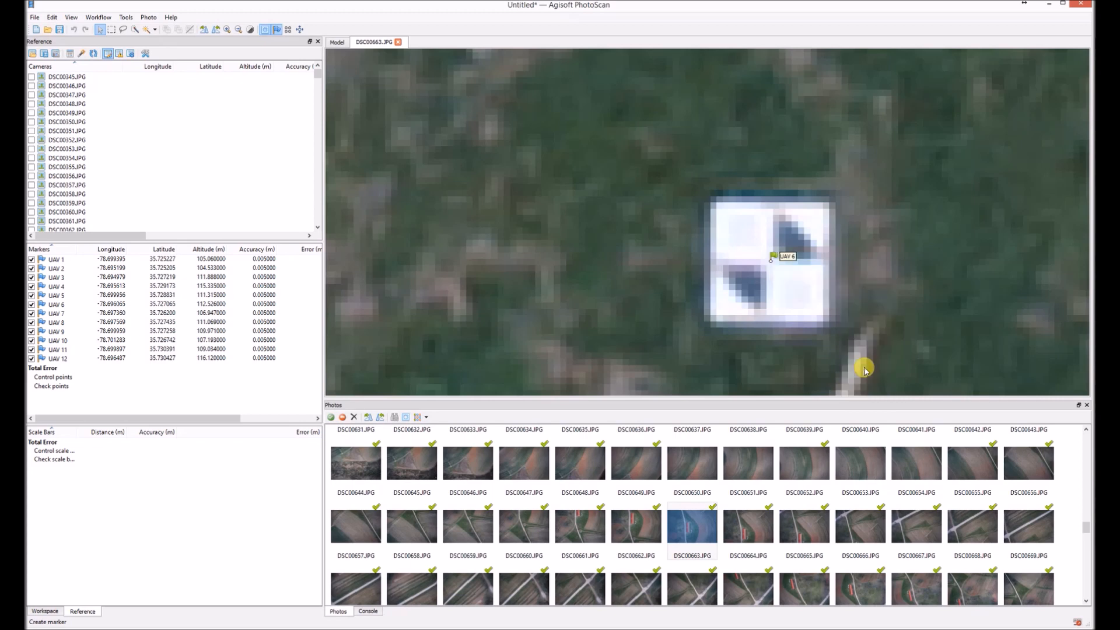
{"action": "left_click", "coordinate": [748, 525]}
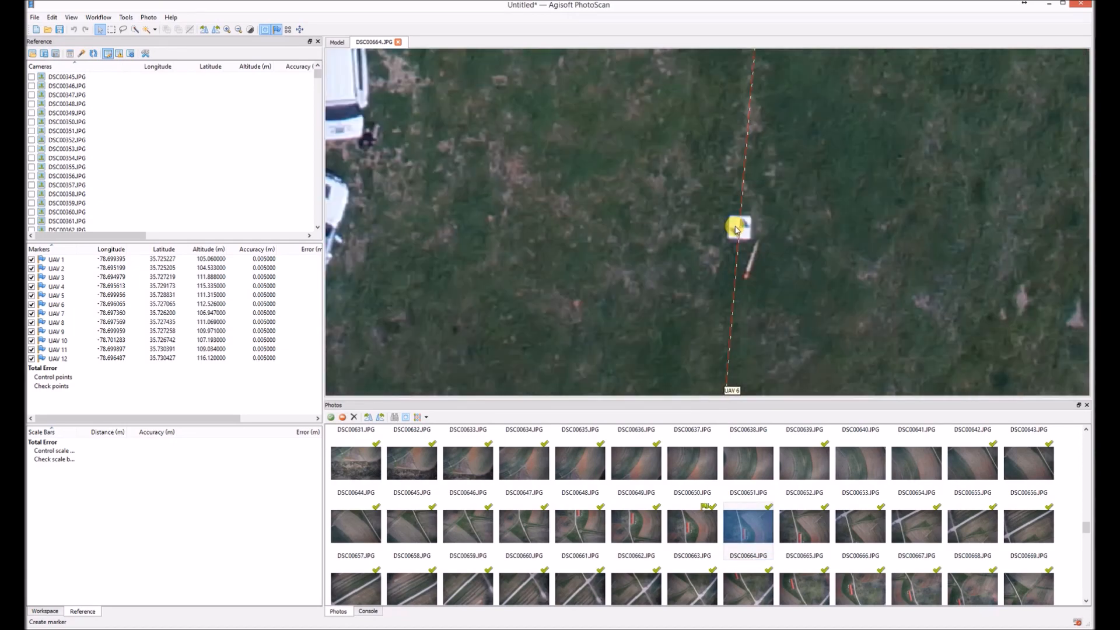
Step: Place UAV 6 on the target in DSC00664 and filter photos to those containing UAV 6
{"action": "right_click", "coordinate": [735, 229]}
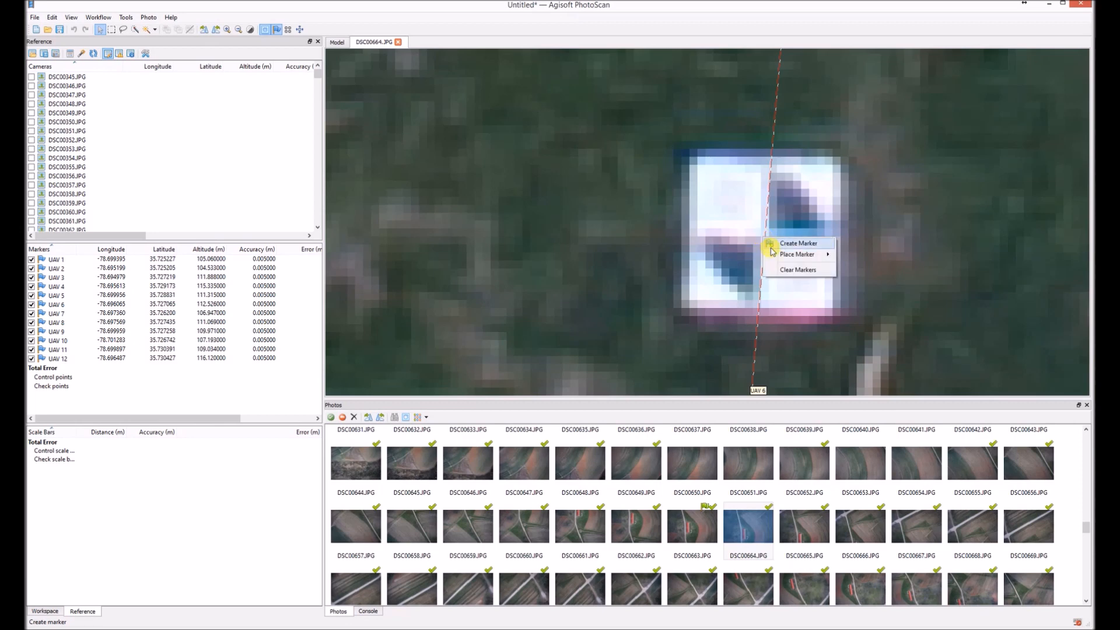
{"action": "mouse_move", "coordinate": [795, 254]}
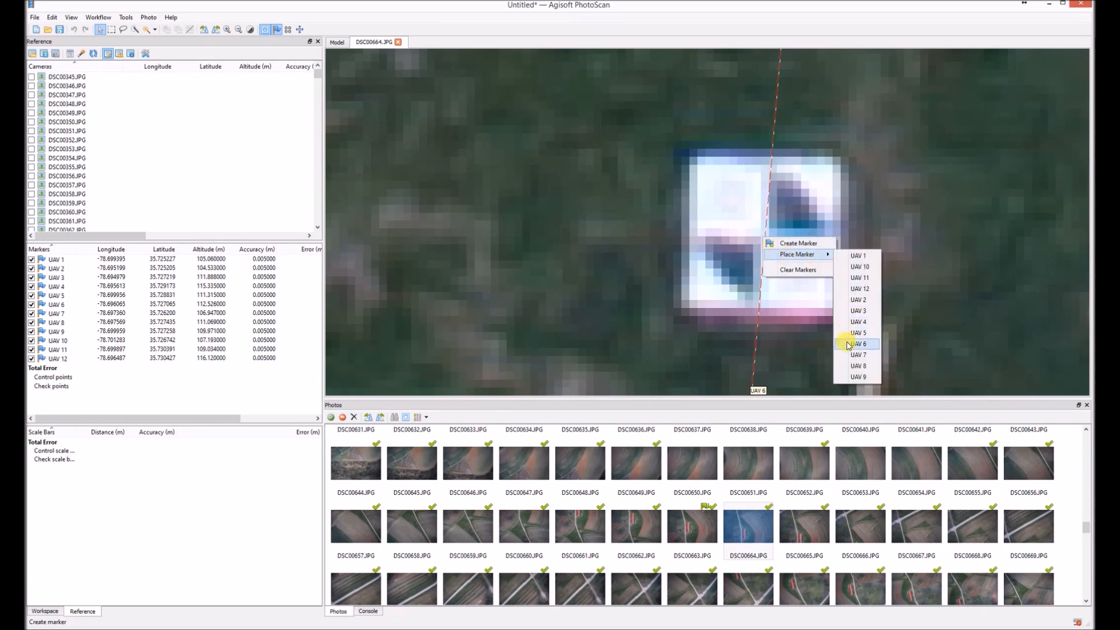
{"action": "left_click", "coordinate": [859, 343]}
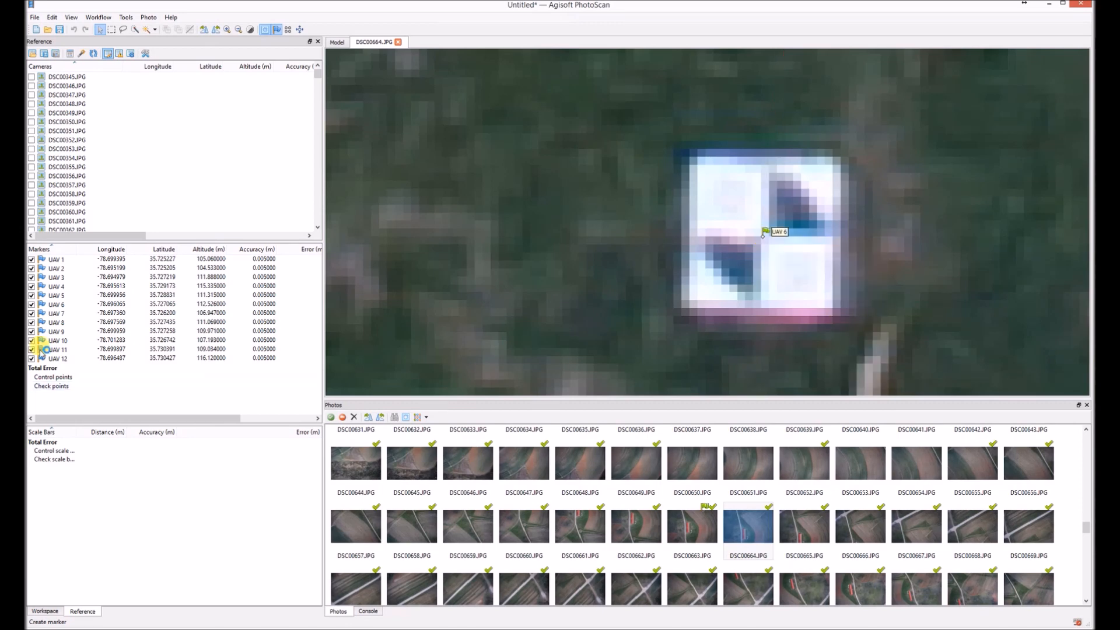
{"action": "left_click", "coordinate": [56, 303]}
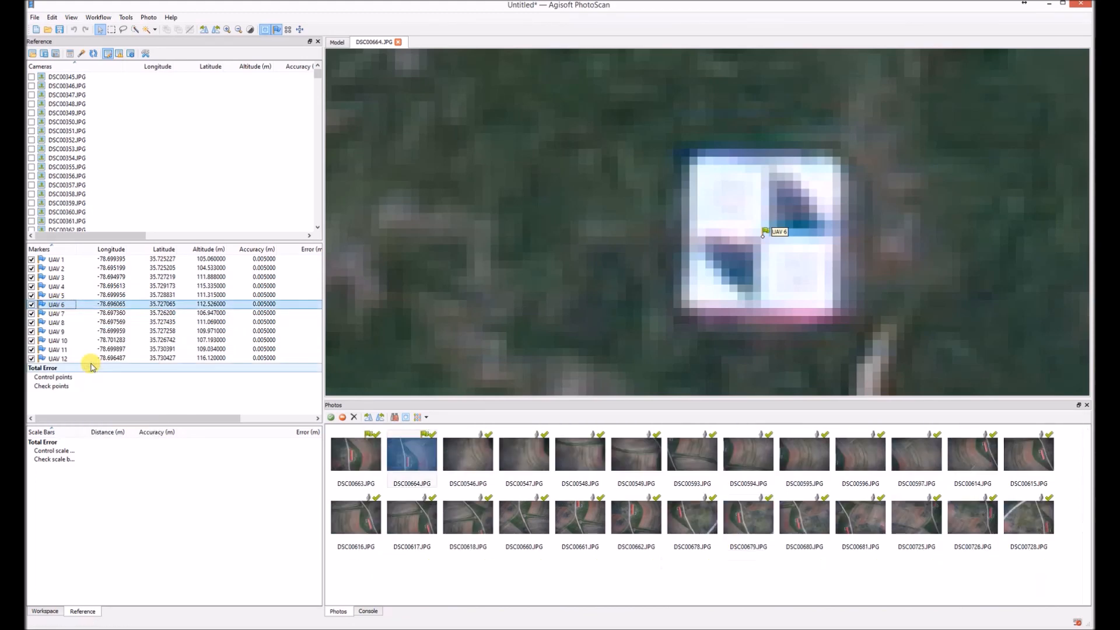
Step: Refine UAV 6 onto the target in filtered photos DSC00546 and DSC00548
{"action": "left_click", "coordinate": [411, 457]}
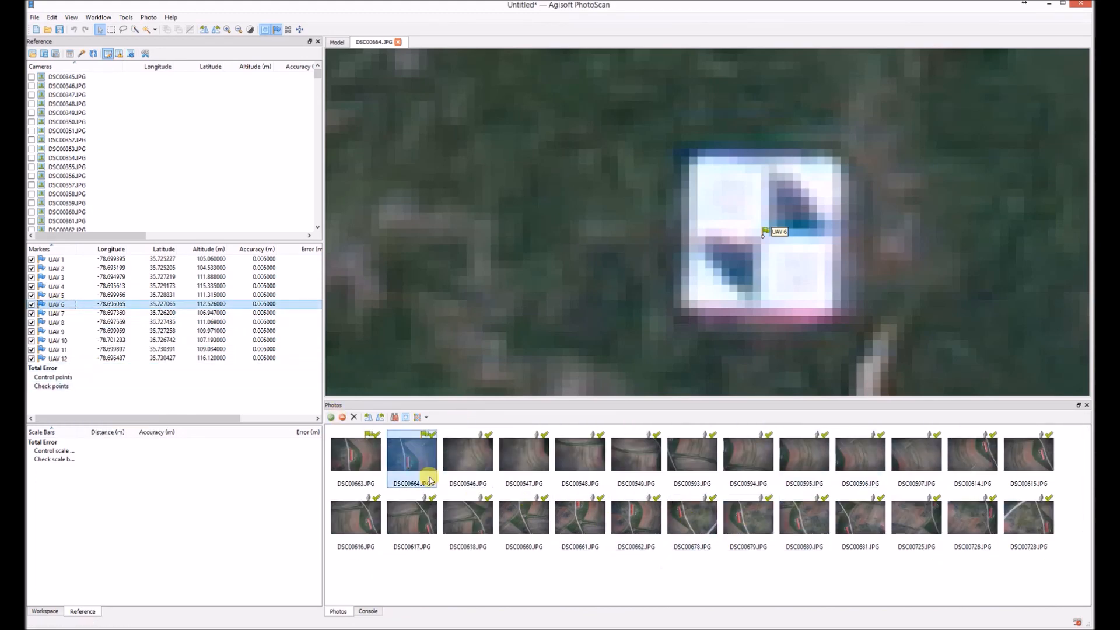
{"action": "left_click", "coordinate": [468, 454]}
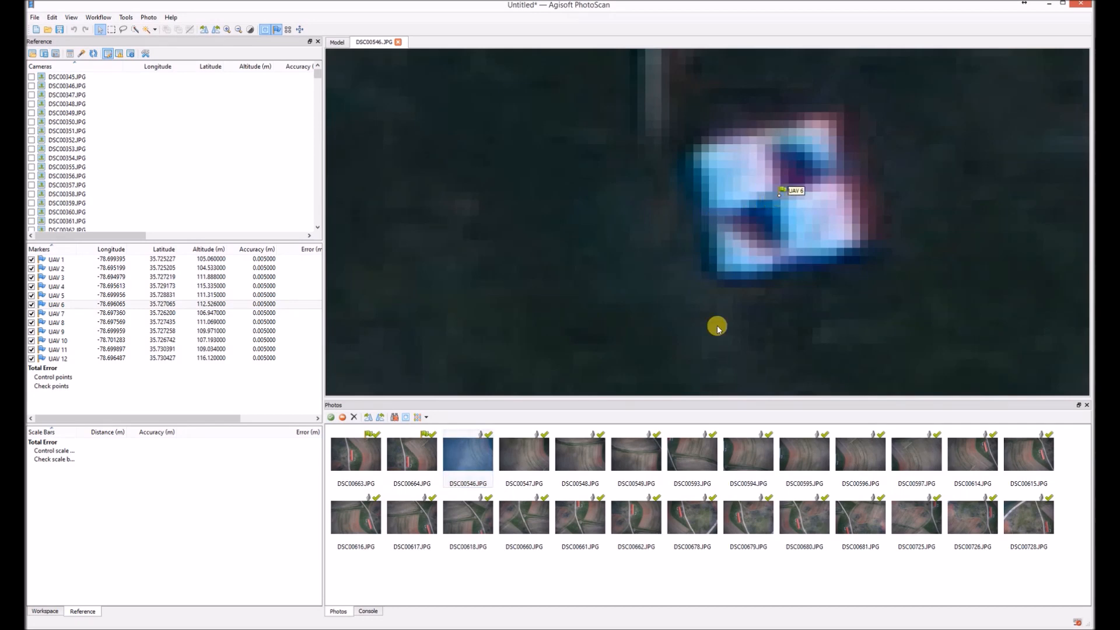
{"action": "left_click", "coordinate": [524, 454]}
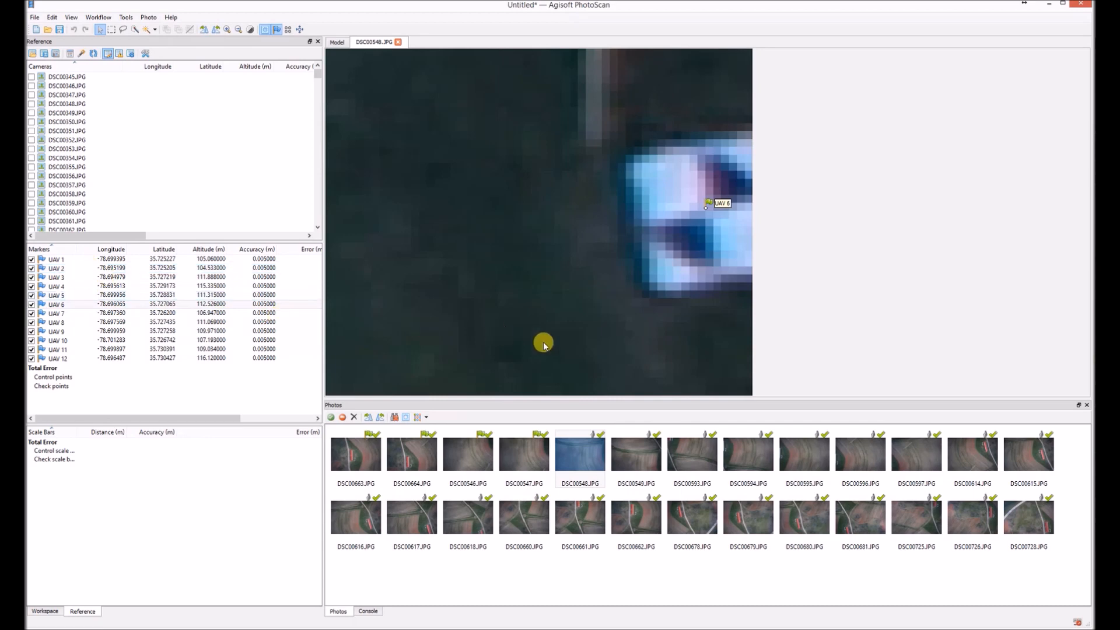
{"action": "left_click", "coordinate": [1027, 516]}
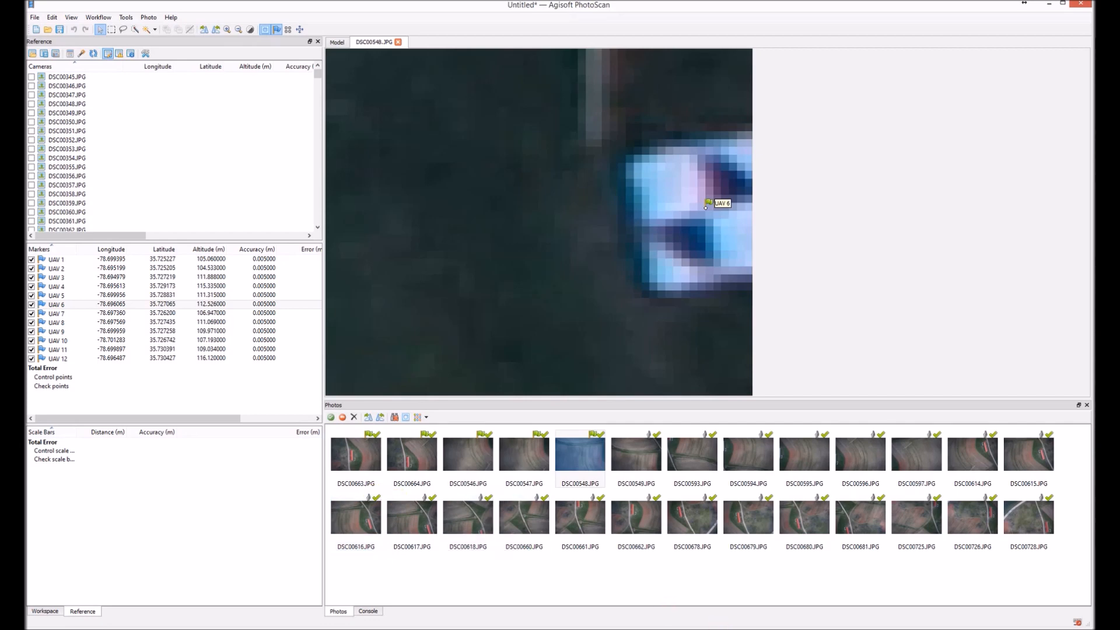
{"action": "mouse_move", "coordinate": [382, 417]}
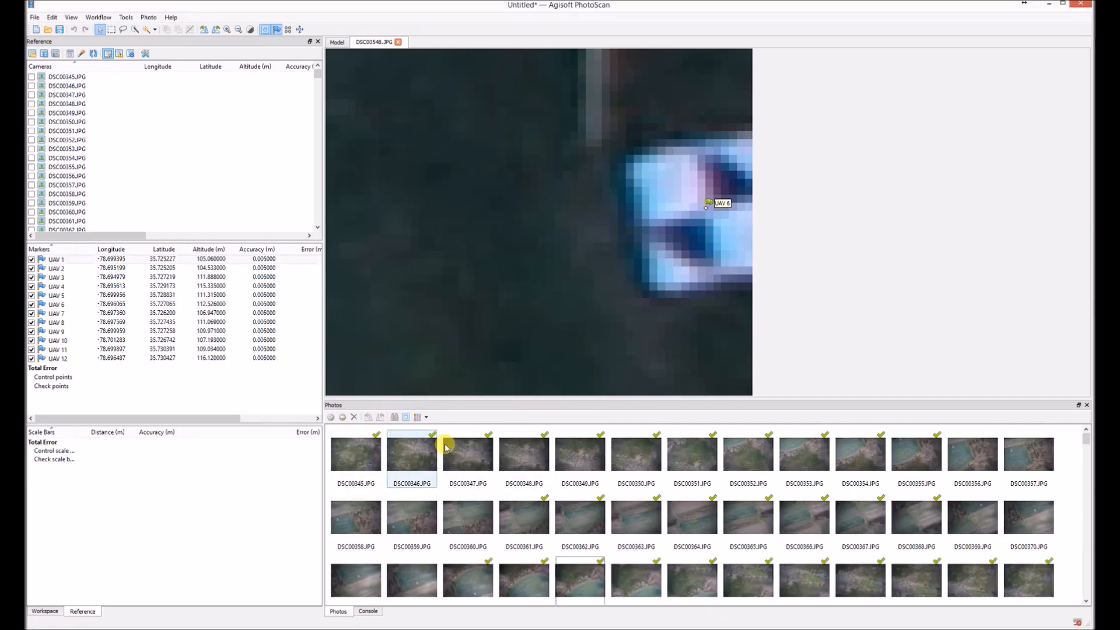
Step: Rectangle-select a region of the sparse cloud and open photo DSC00831 covering it
{"action": "scroll", "scroll_direction": "down", "scroll_amount": 3}
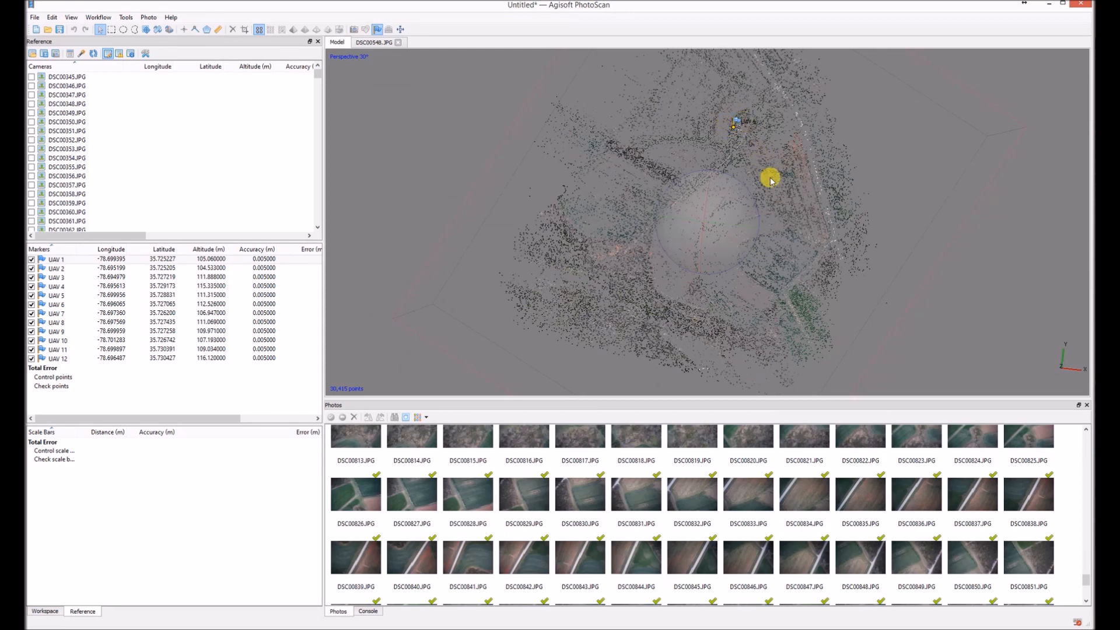
{"action": "left_click", "coordinate": [354, 29]}
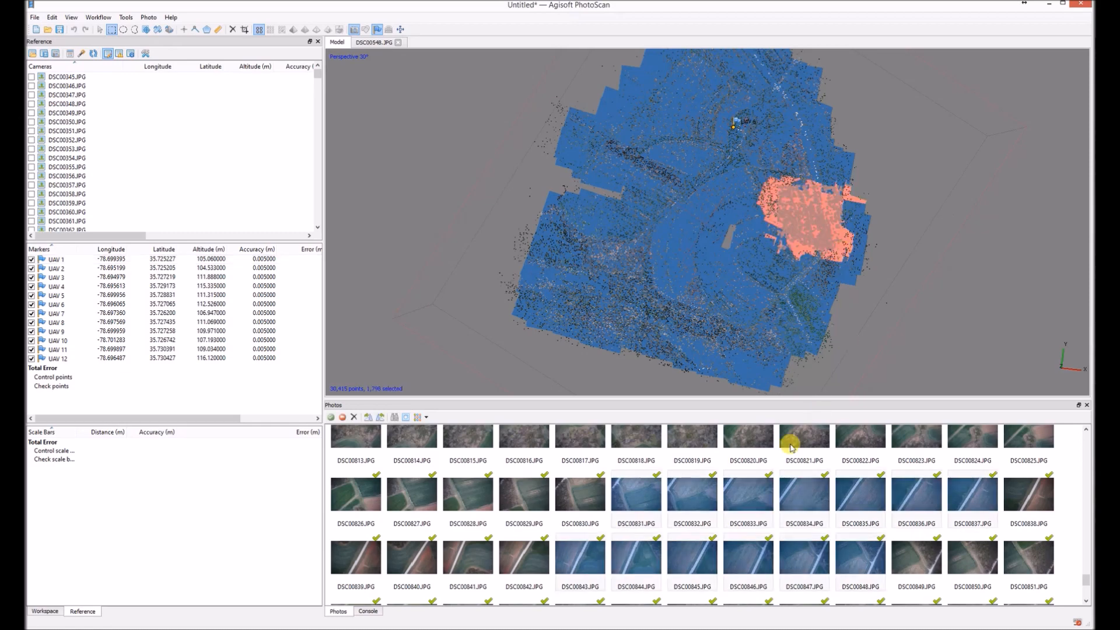
{"action": "double_click", "coordinate": [691, 494]}
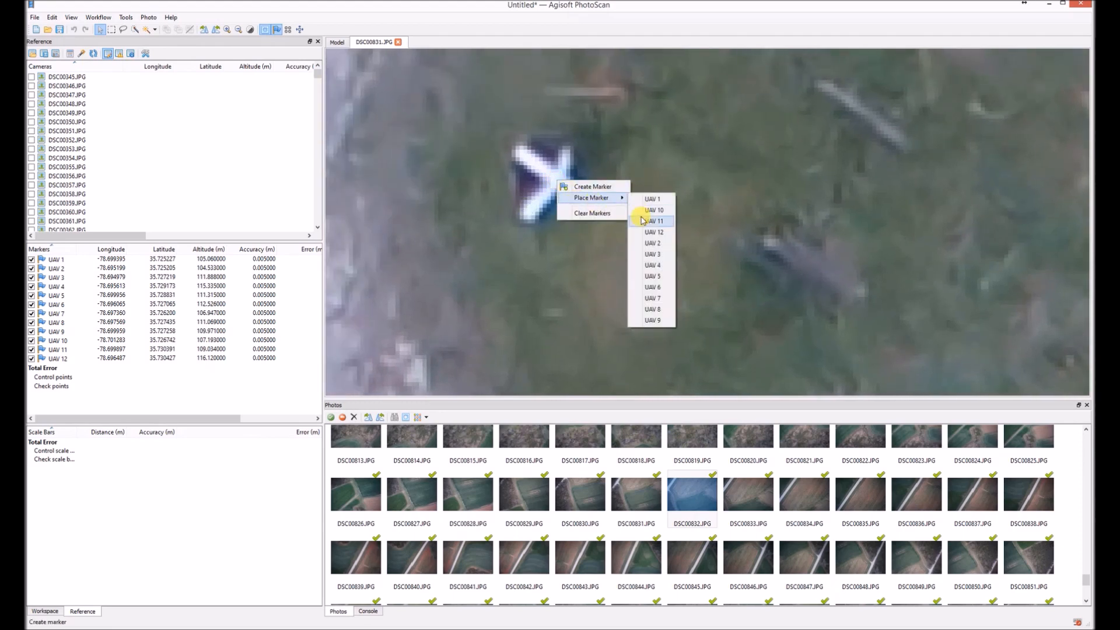
Step: Place marker UAV 12 on the white X ground target in photo DSC00869
{"action": "left_click", "coordinate": [653, 233]}
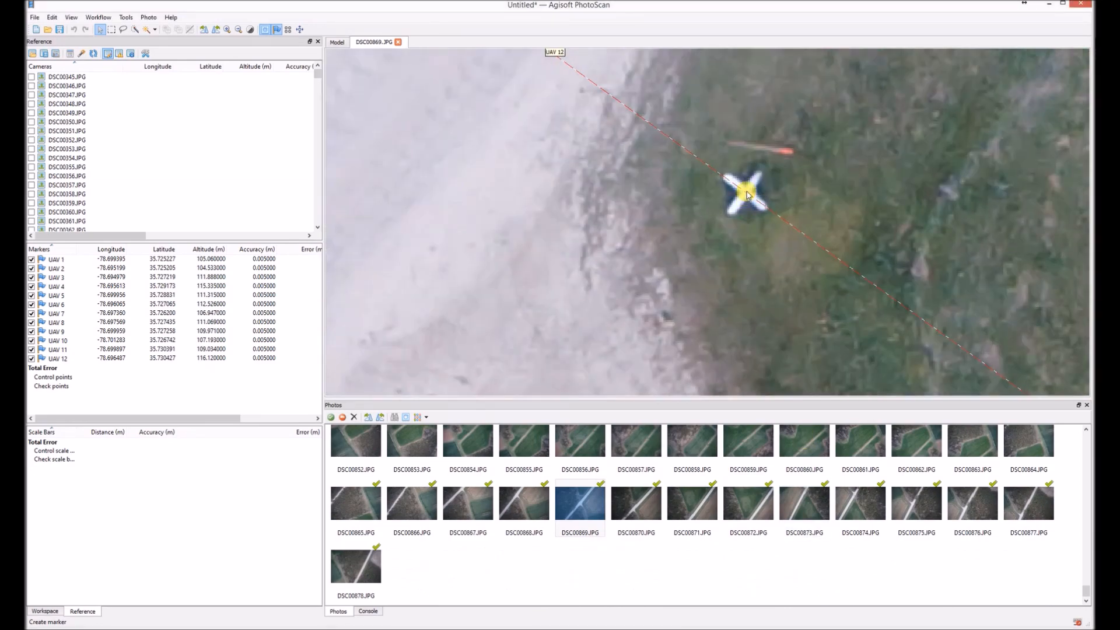
{"action": "right_click", "coordinate": [747, 195]}
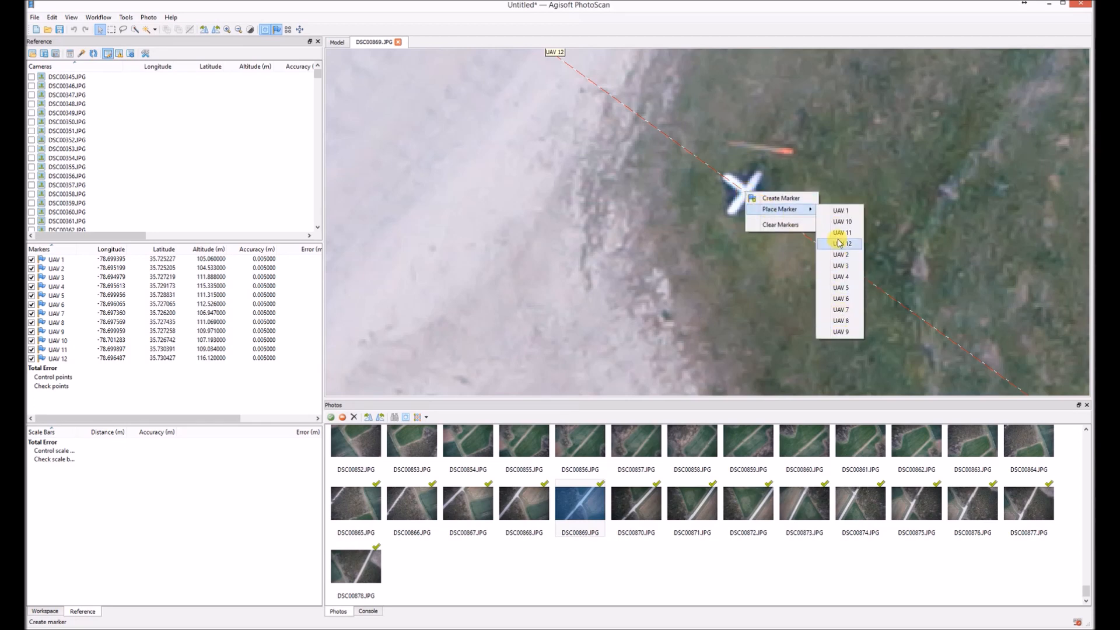
{"action": "left_click", "coordinate": [841, 243]}
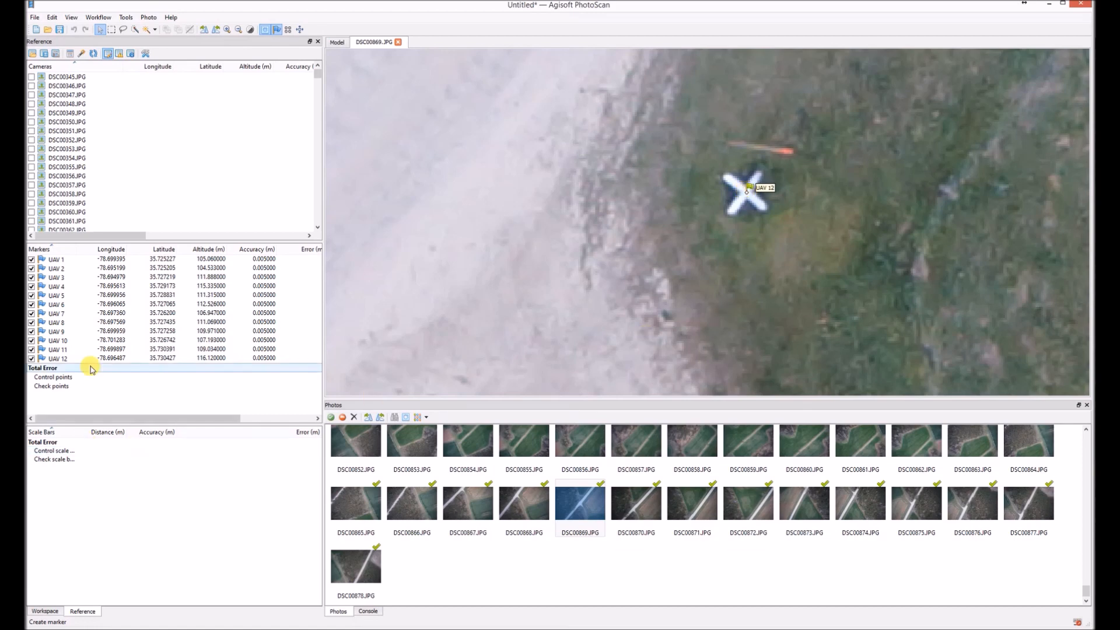
Step: Filter photos by marker UAV 12, then reset the filter to show all photos
{"action": "right_click", "coordinate": [57, 357]}
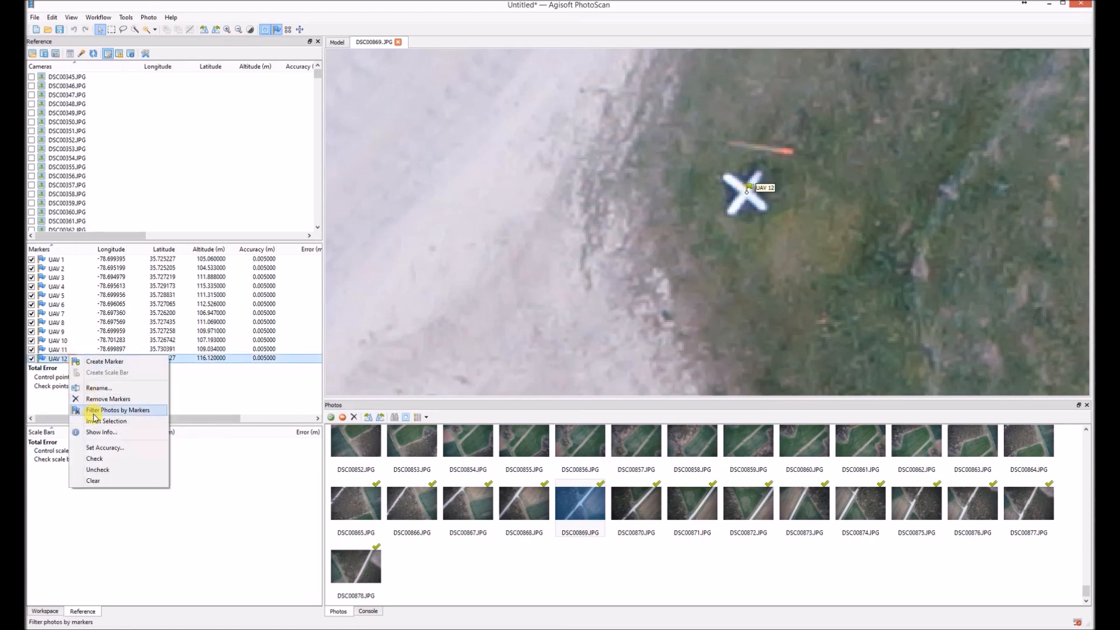
{"action": "left_click", "coordinate": [123, 410]}
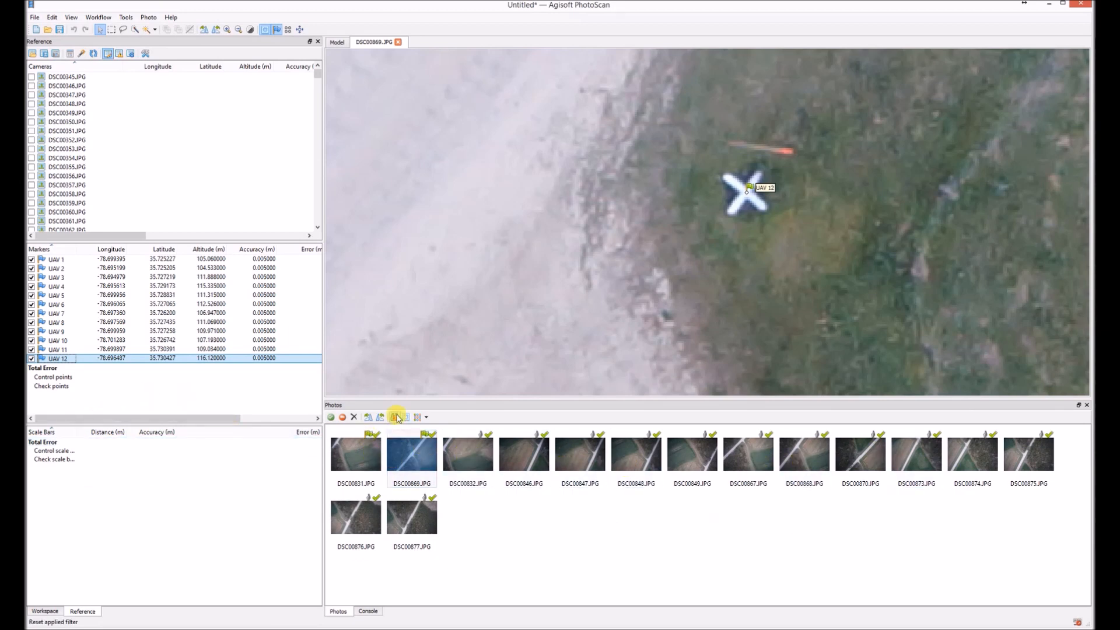
{"action": "left_click", "coordinate": [337, 41]}
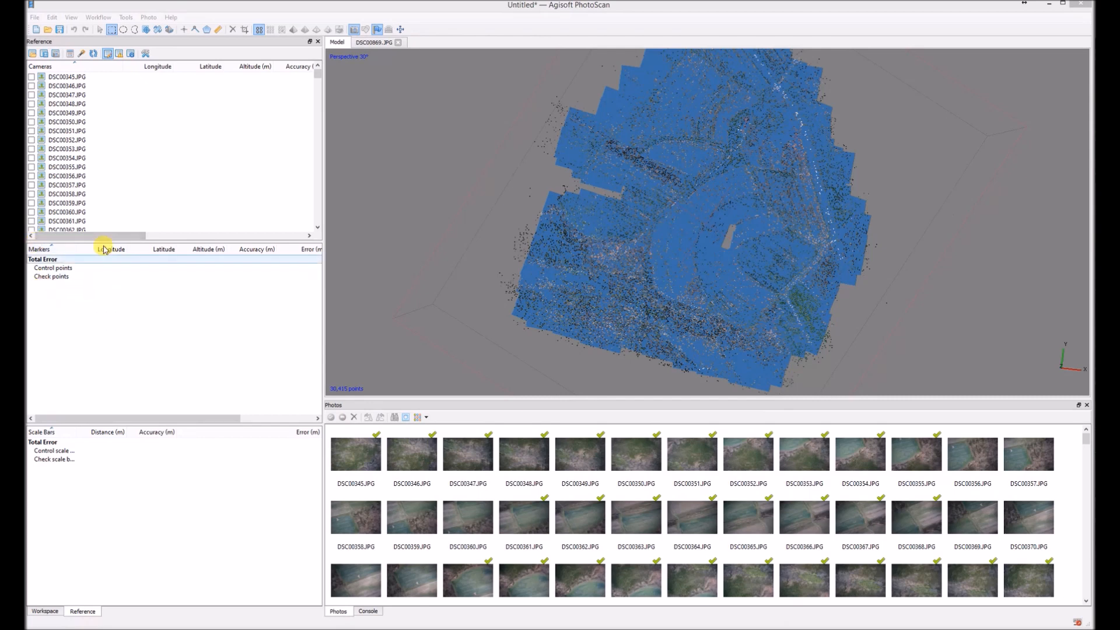
{"action": "mouse_move", "coordinate": [141, 317]}
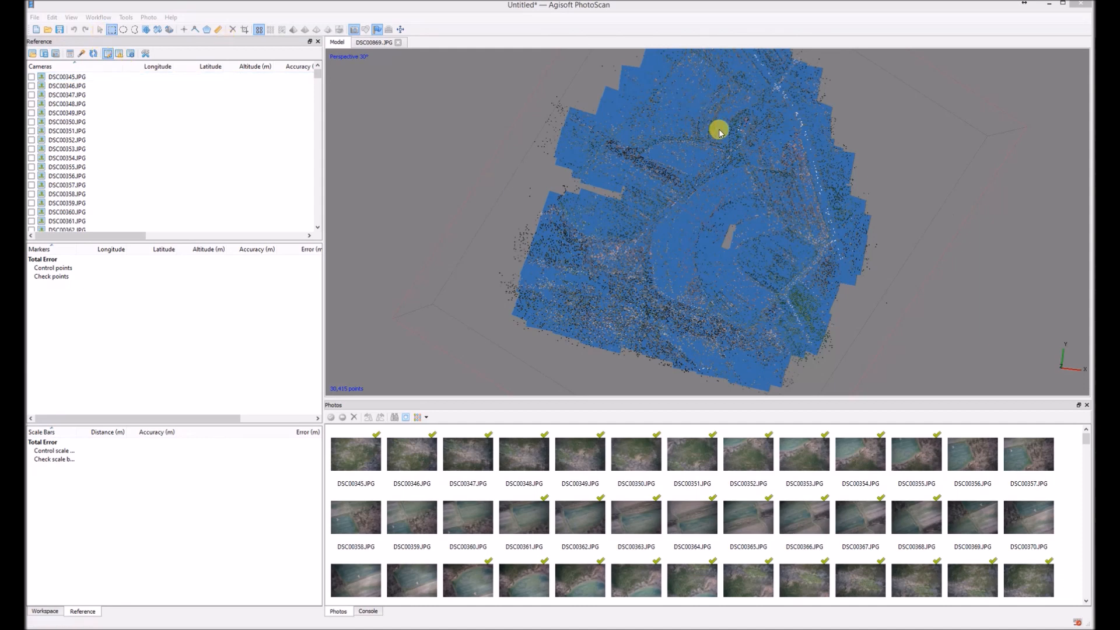
Step: Drag-select a patch of the sparse cloud and open photo DSC00681 showing the checkered target
{"action": "left_click_drag", "start_coordinate": [720, 133], "coordinate": [815, 195]}
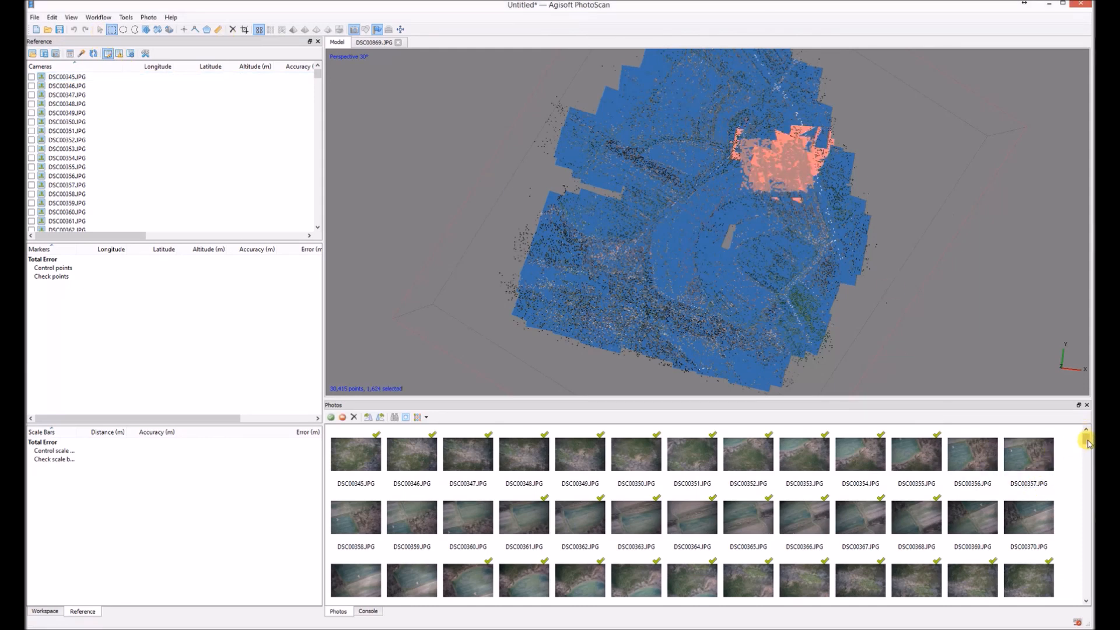
{"action": "scroll", "scroll_direction": "down", "scroll_amount": 3}
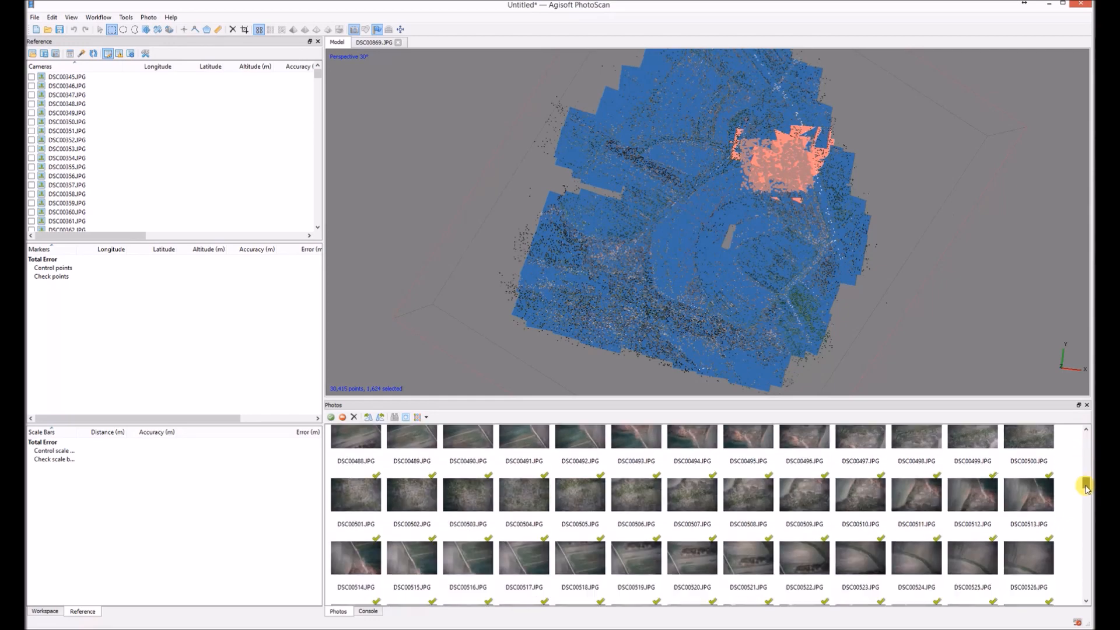
{"action": "scroll", "scroll_direction": "down", "scroll_amount": 3}
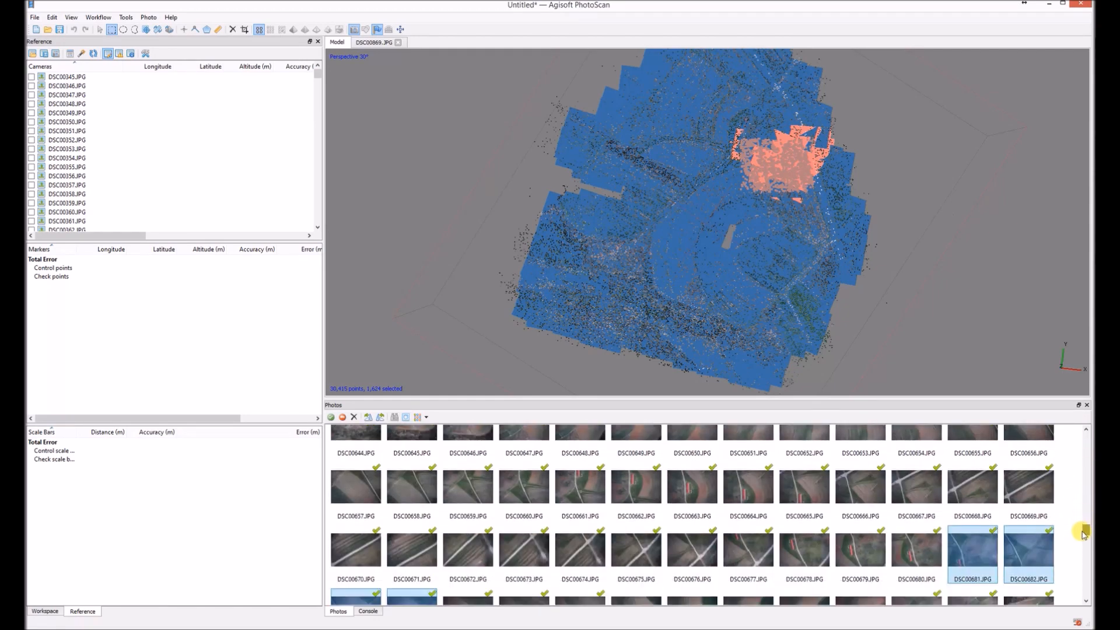
{"action": "scroll", "scroll_direction": "down", "scroll_amount": 3}
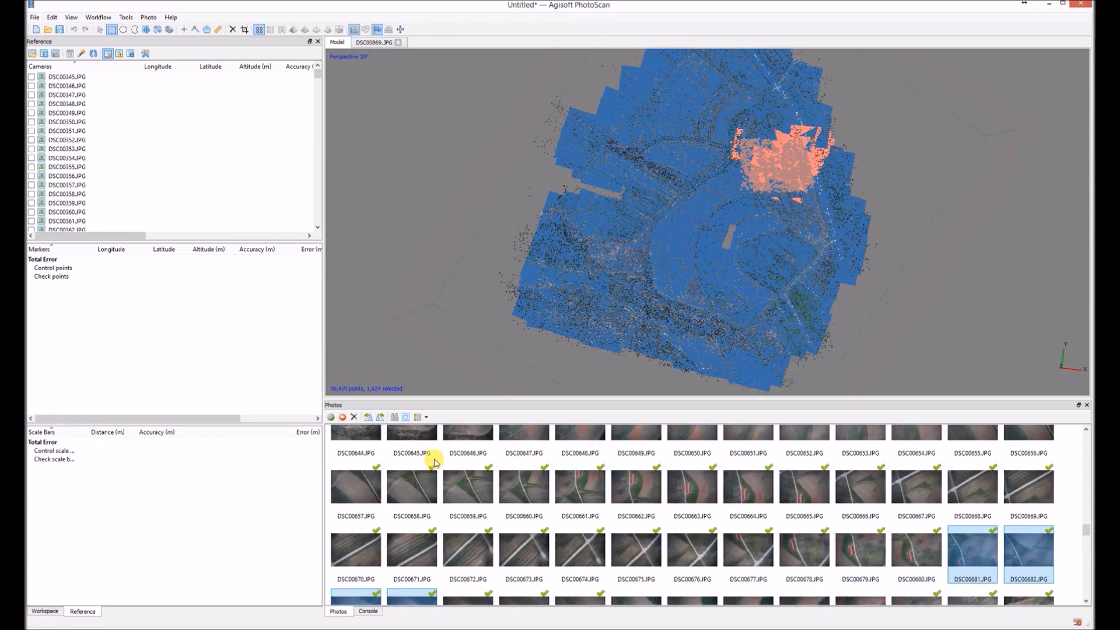
{"action": "double_click", "coordinate": [971, 549]}
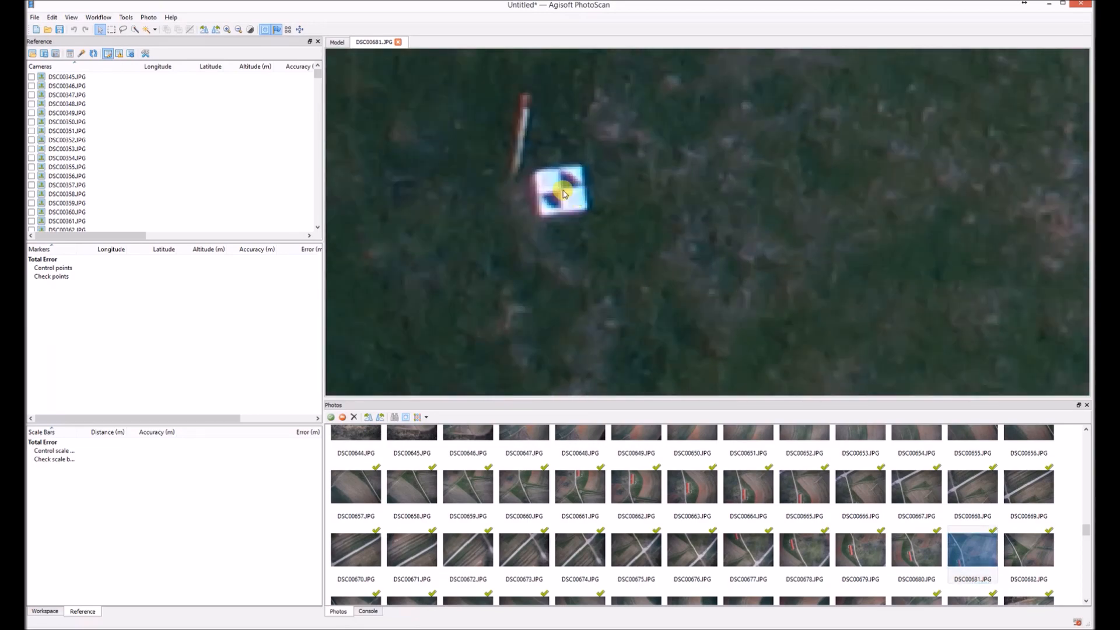
Step: Create a new marker on the DSC00681 target, rename it UAV 6, enter longitude 35, and move to DSC00663
{"action": "right_click", "coordinate": [561, 193]}
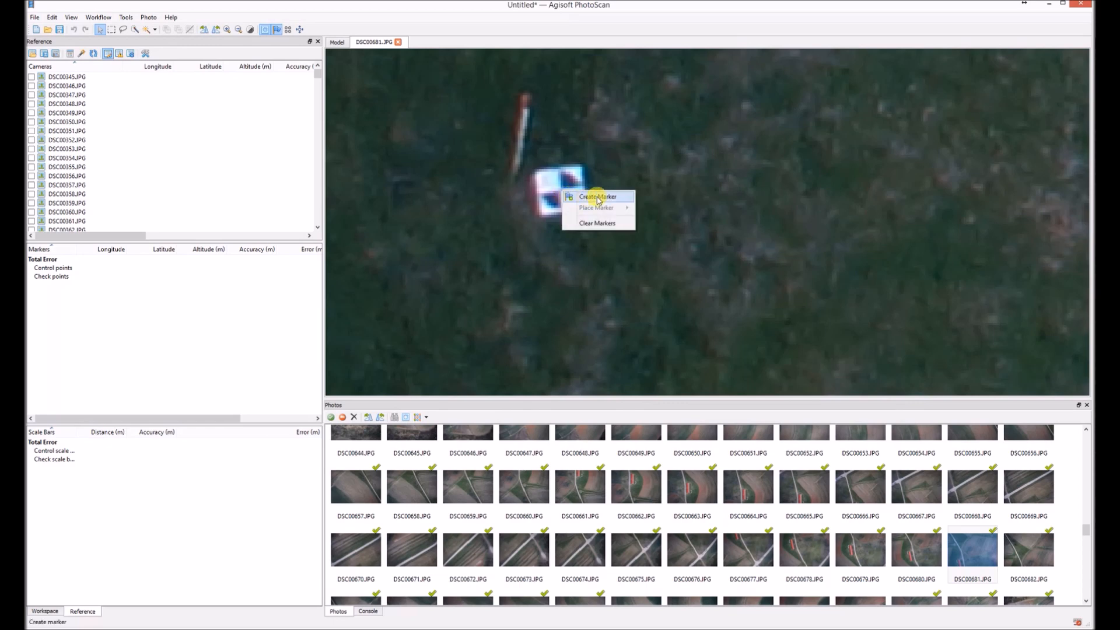
{"action": "left_click", "coordinate": [585, 196]}
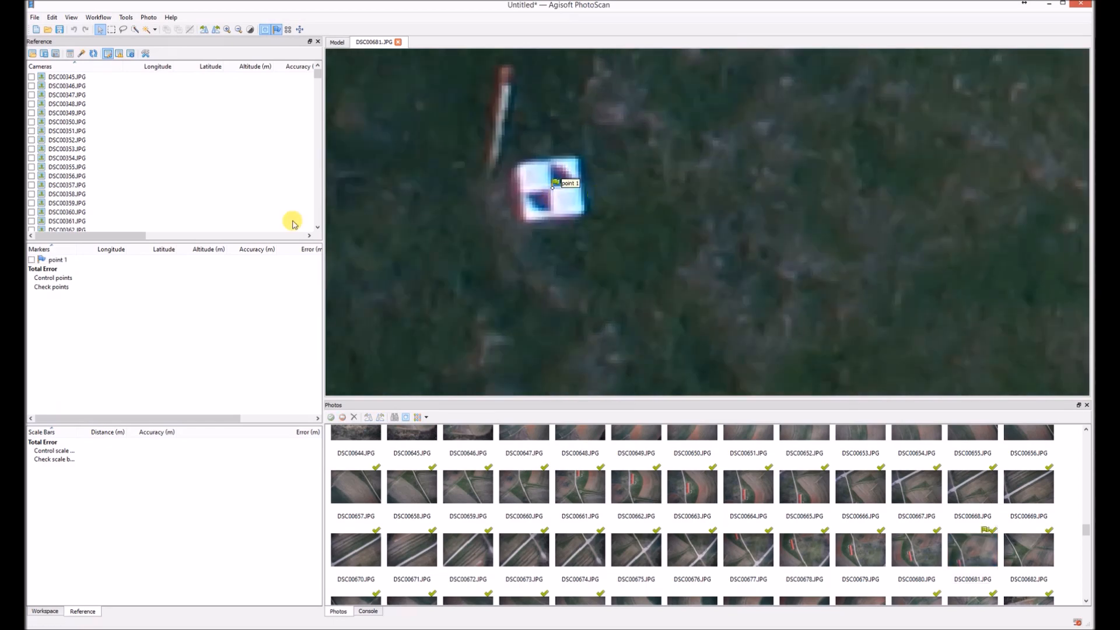
{"action": "double_click", "coordinate": [56, 259]}
{"action": "type", "text": "UAV 6"}
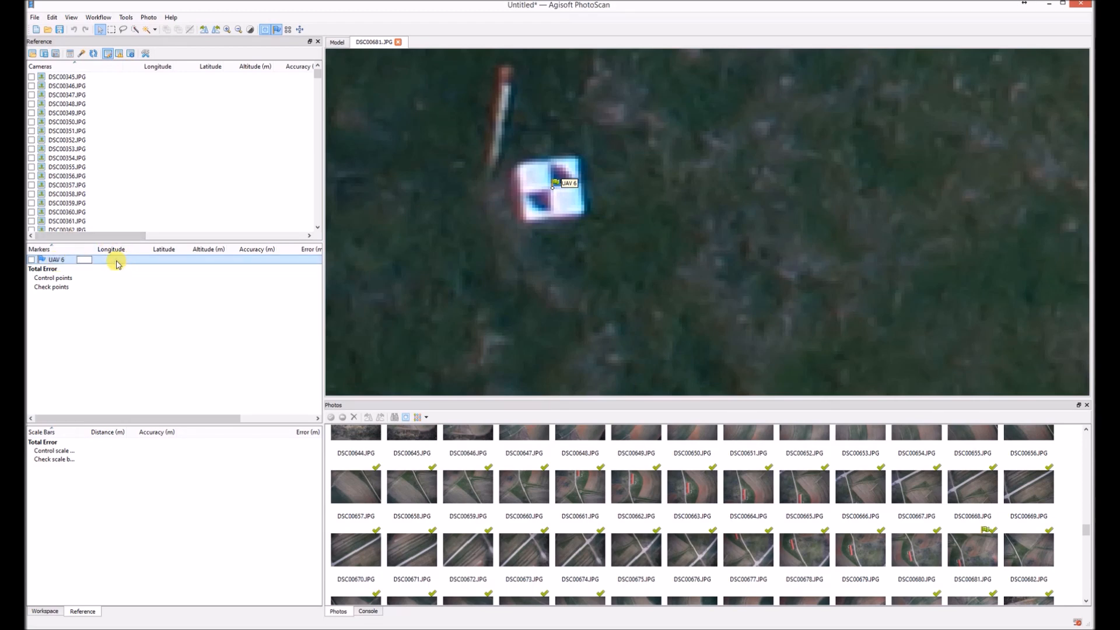
{"action": "type", "text": "35.000000"}
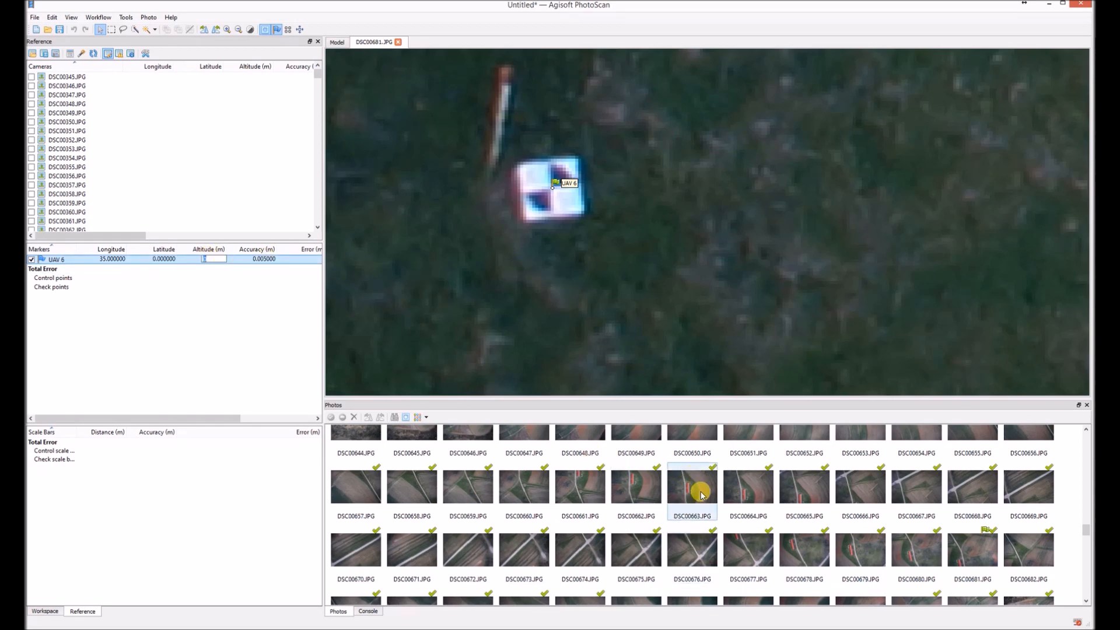
{"action": "double_click", "coordinate": [691, 488]}
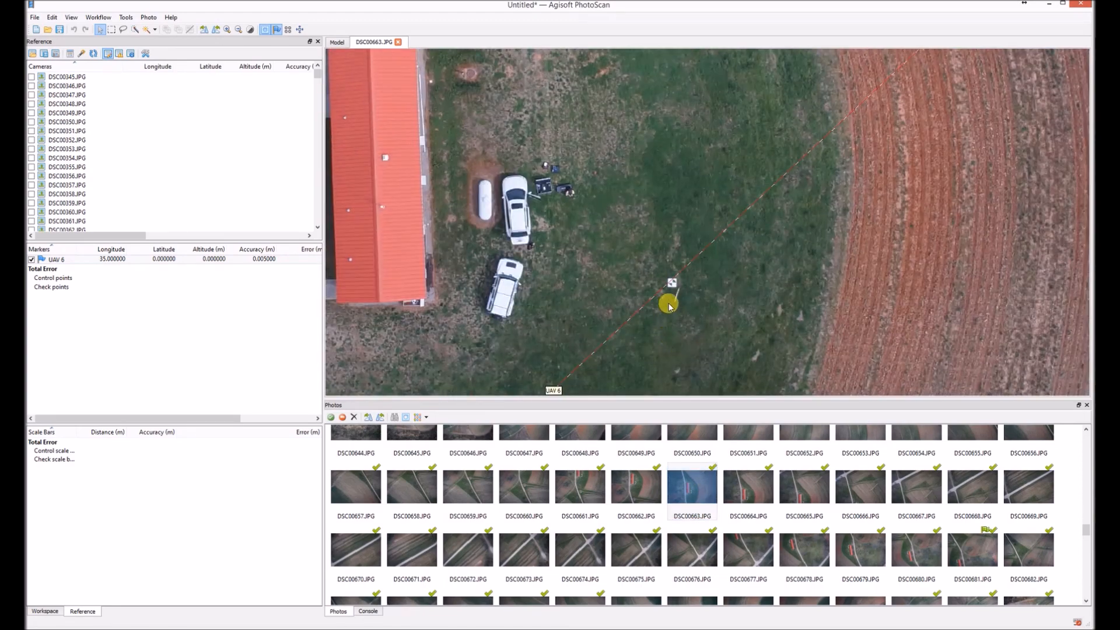
Step: Place UAV 6 on the target in DSC00663 and deselect the marker
{"action": "right_click", "coordinate": [670, 302]}
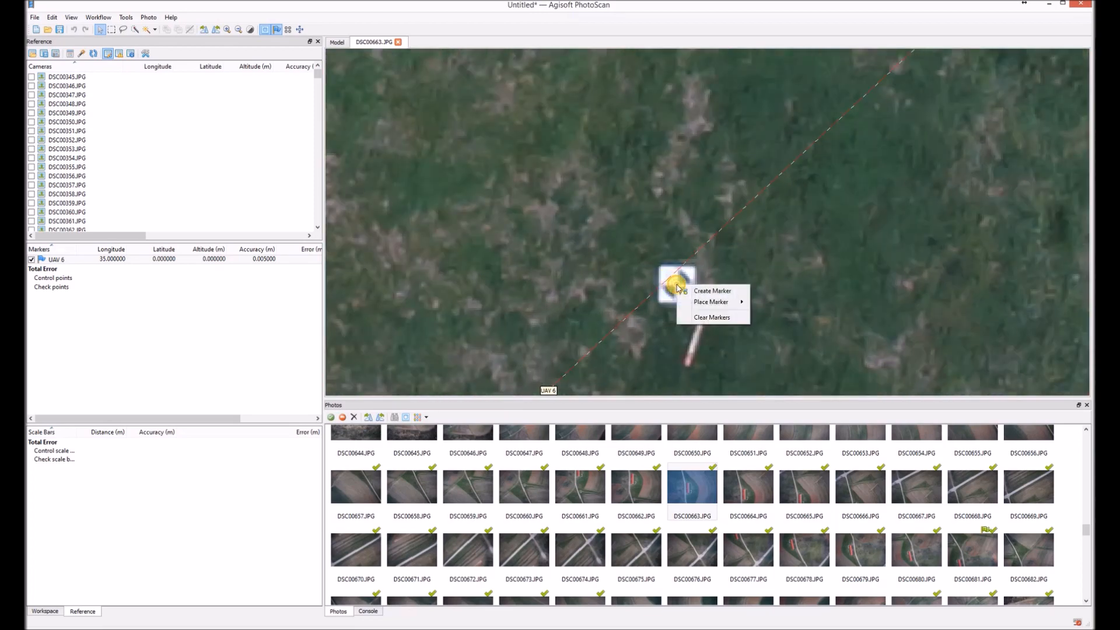
{"action": "mouse_move", "coordinate": [712, 302]}
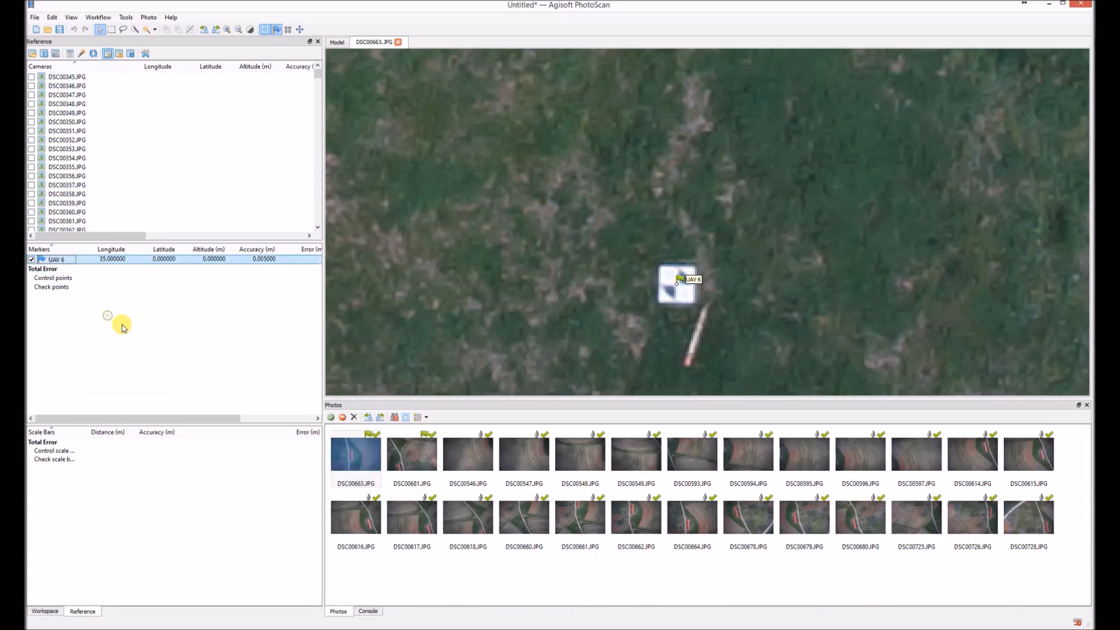
{"action": "left_click", "coordinate": [467, 516]}
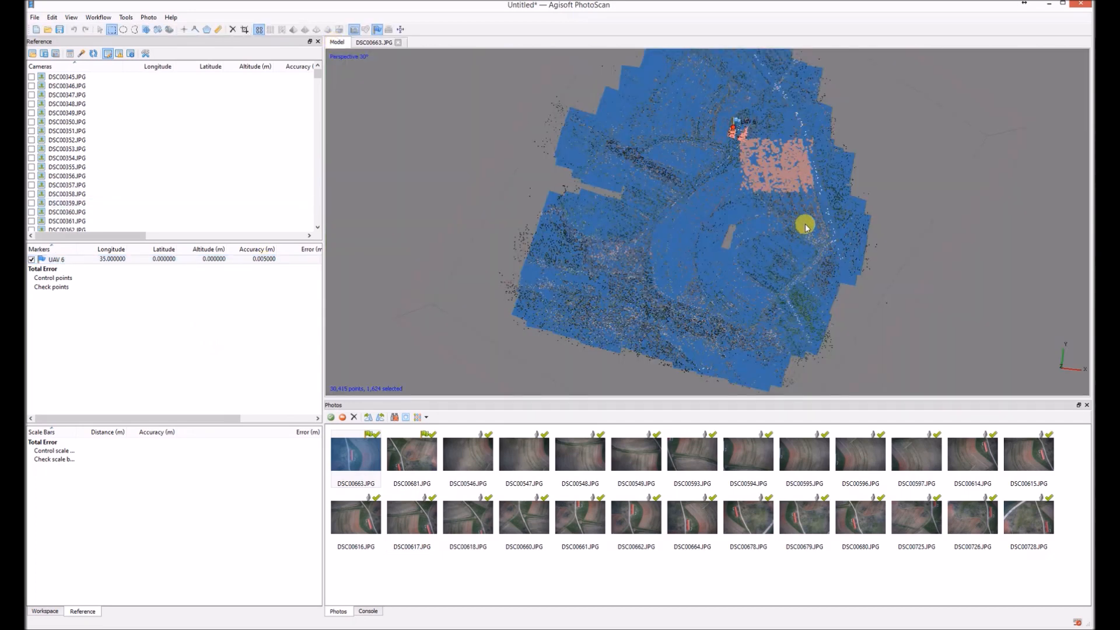
Step: Select a point-cloud area near the road and open photo DSC00868 showing the X target
{"action": "left_click", "coordinate": [747, 453]}
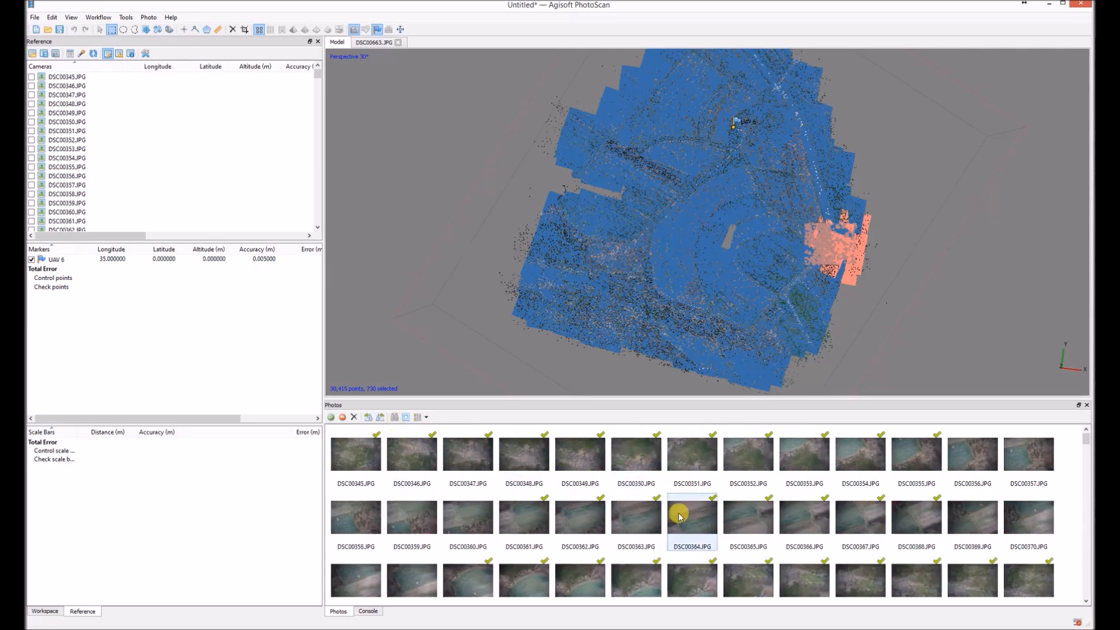
{"action": "scroll", "scroll_direction": "down", "scroll_amount": 3}
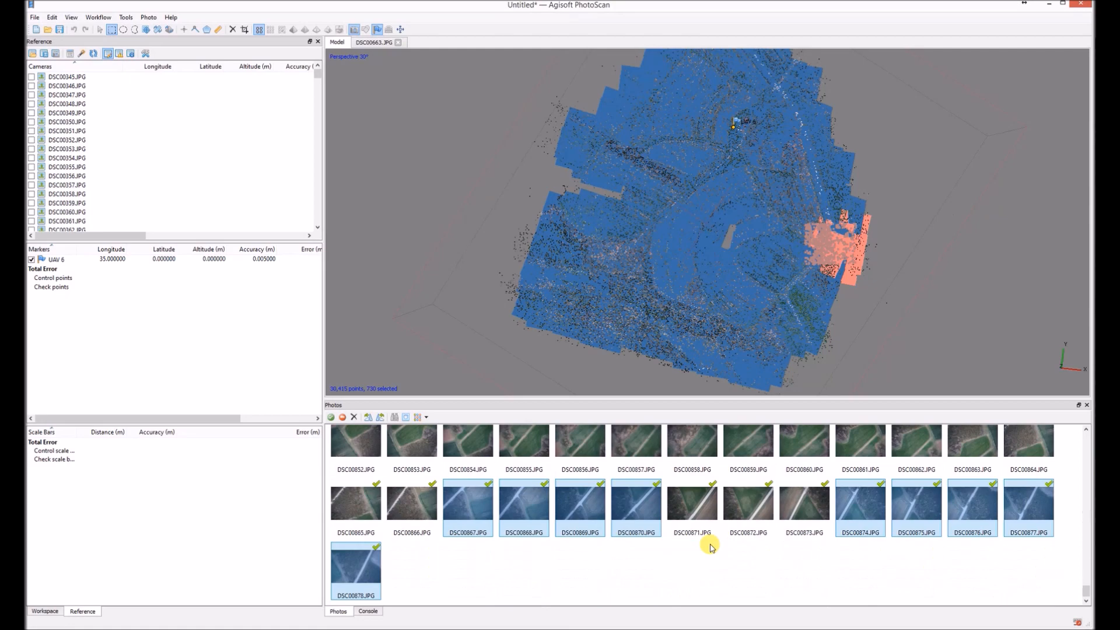
{"action": "mouse_move", "coordinate": [475, 502]}
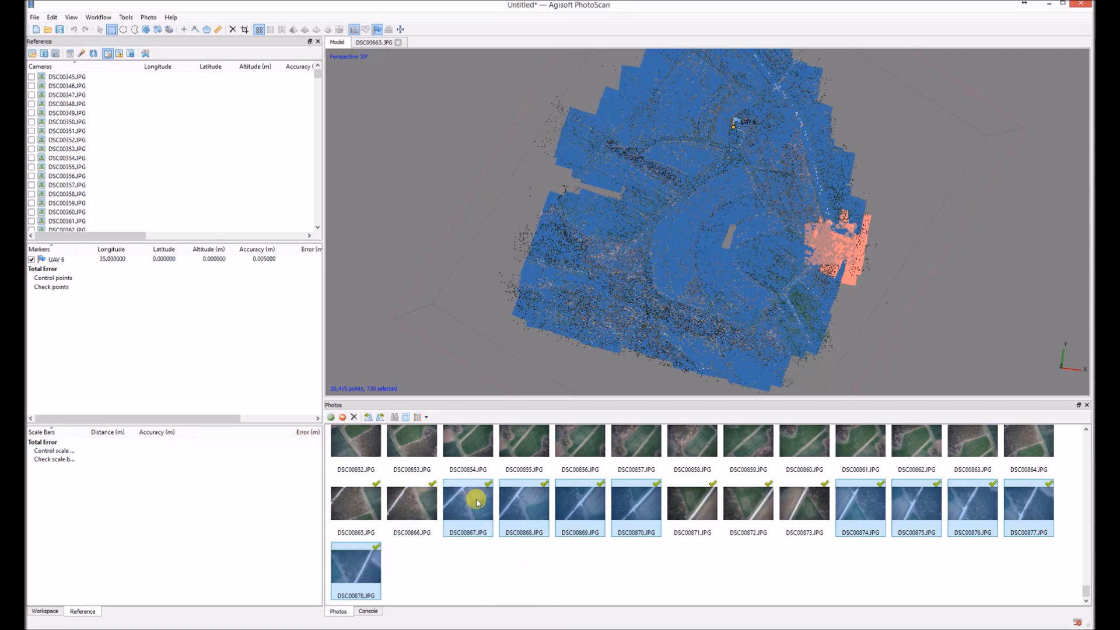
{"action": "double_click", "coordinate": [524, 500]}
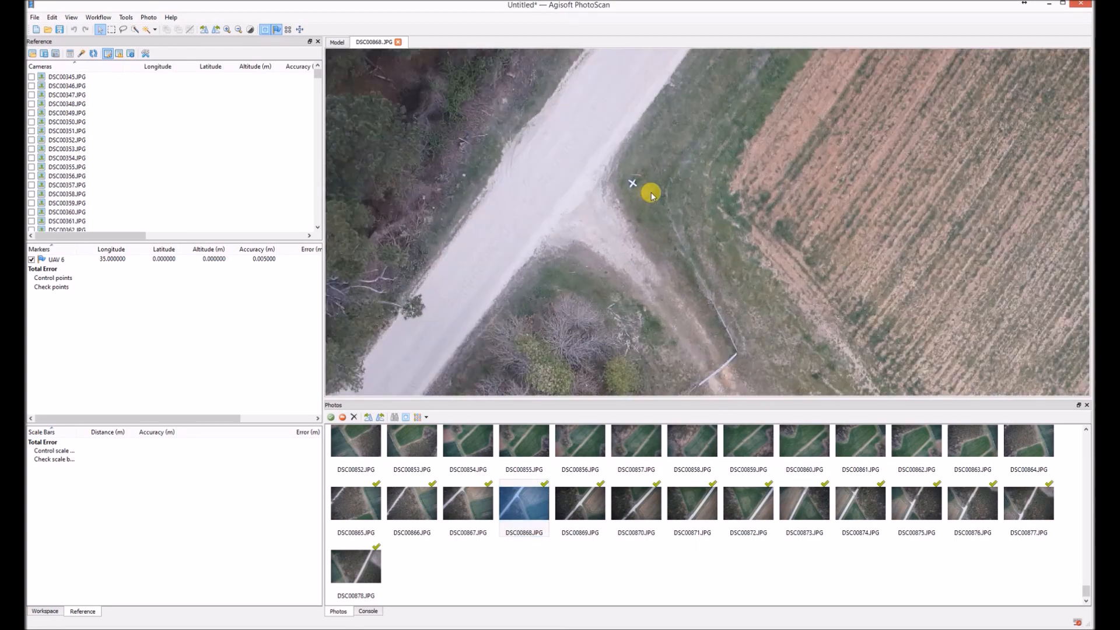
Step: Create a new marker on the white X target and start editing its name in the Markers list
{"action": "right_click", "coordinate": [632, 183]}
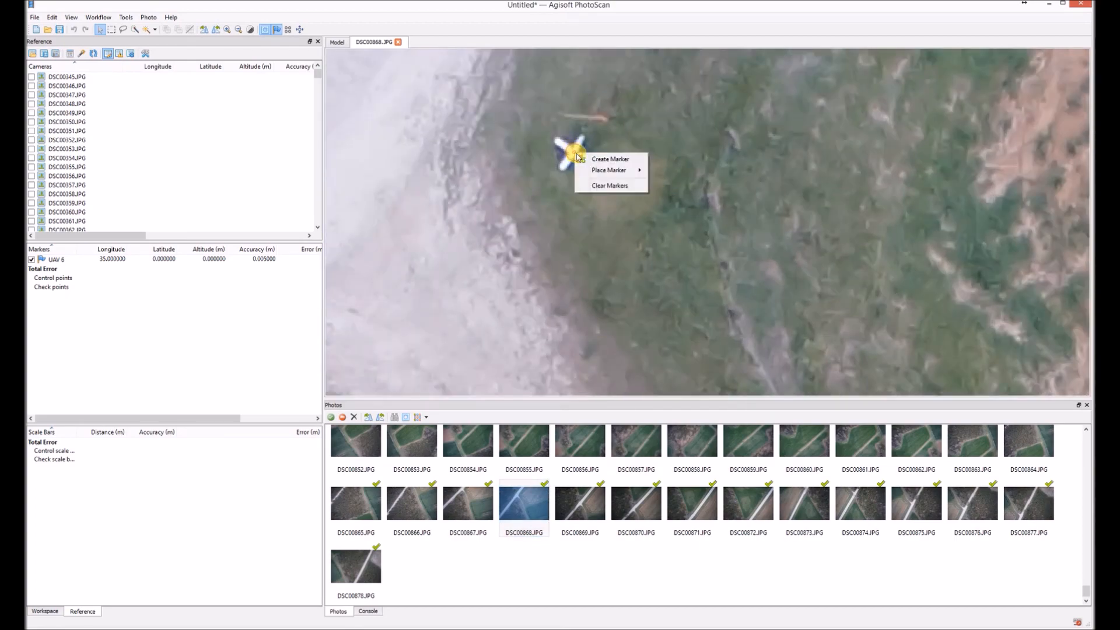
{"action": "left_click", "coordinate": [610, 159]}
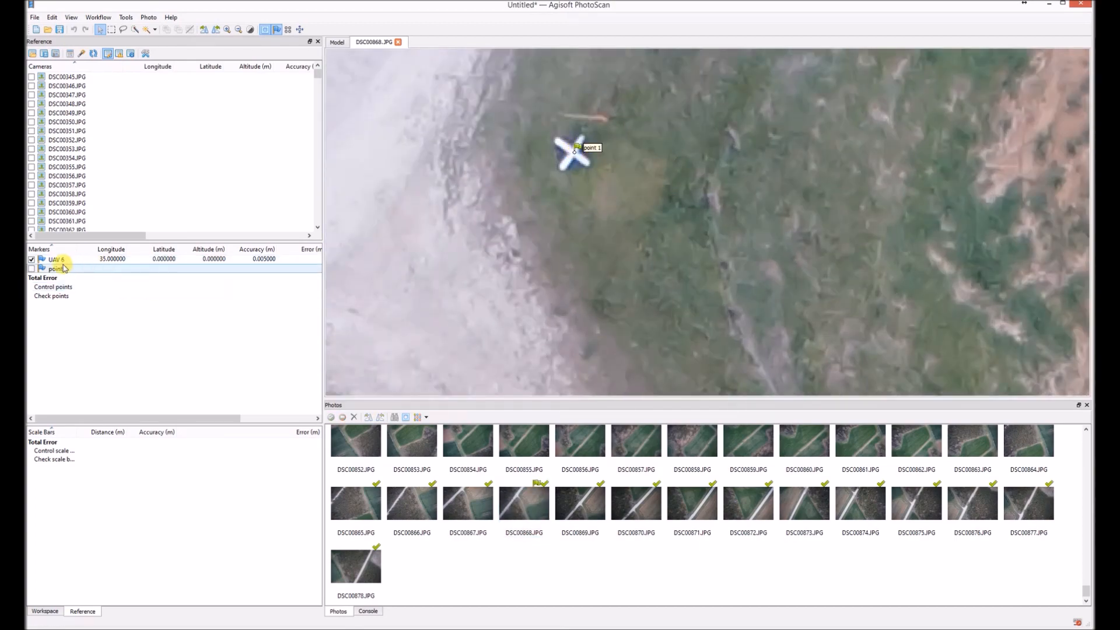
{"action": "double_click", "coordinate": [54, 268]}
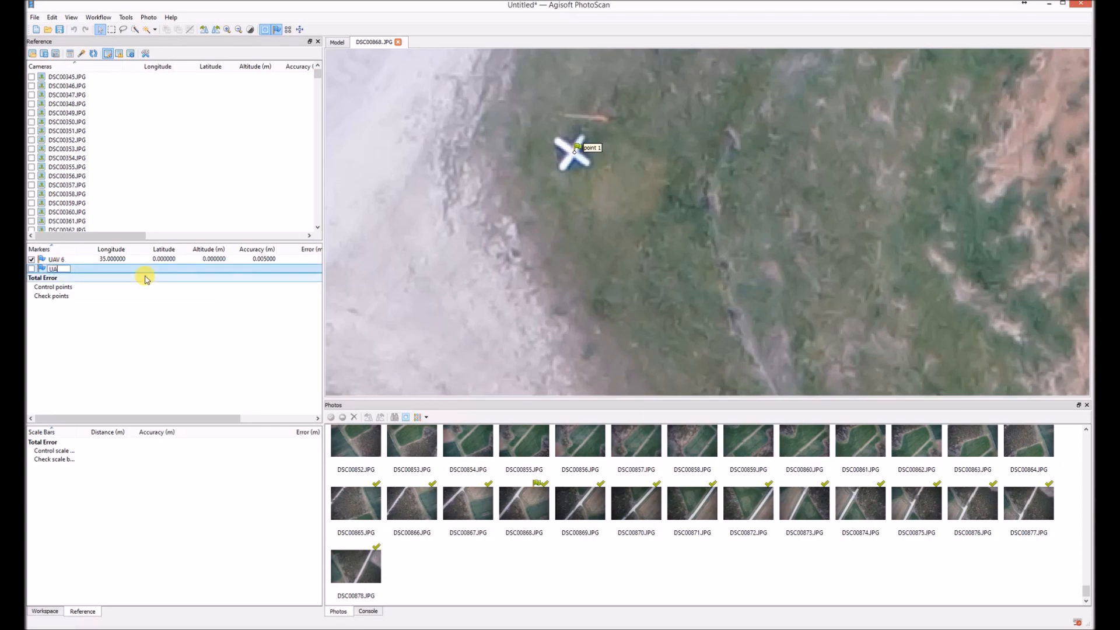